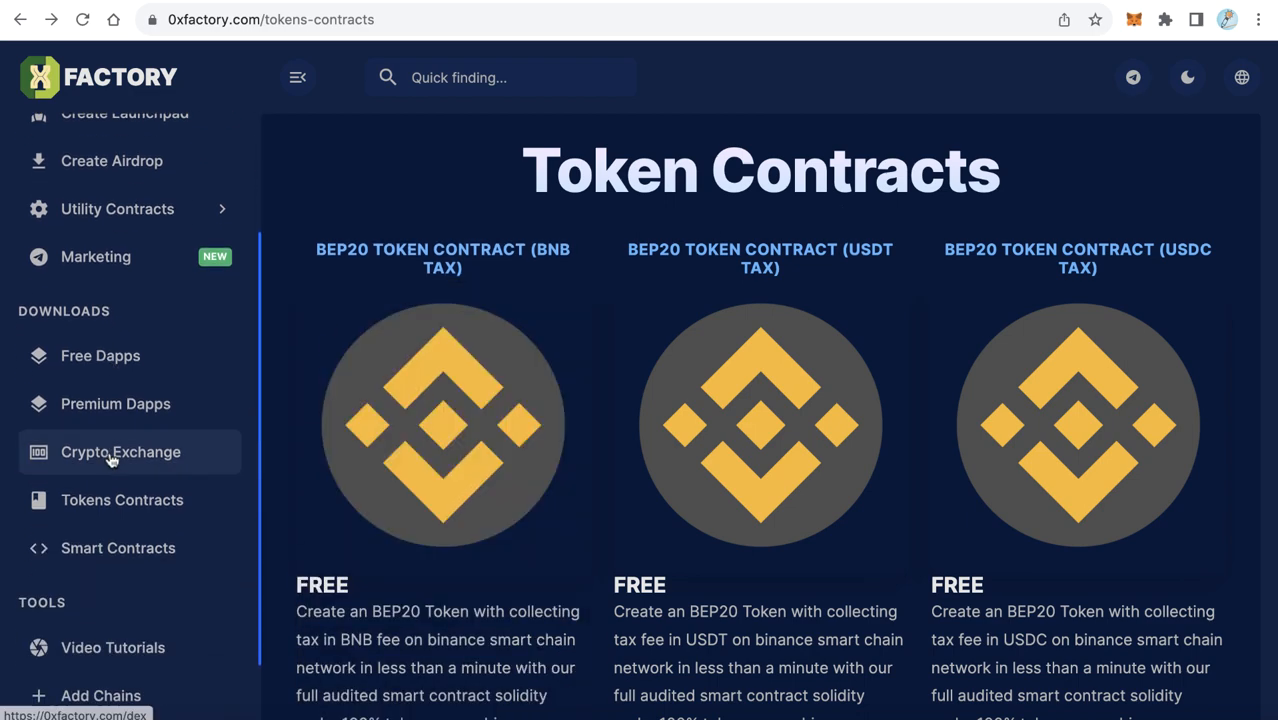
mouse_move(122, 500)
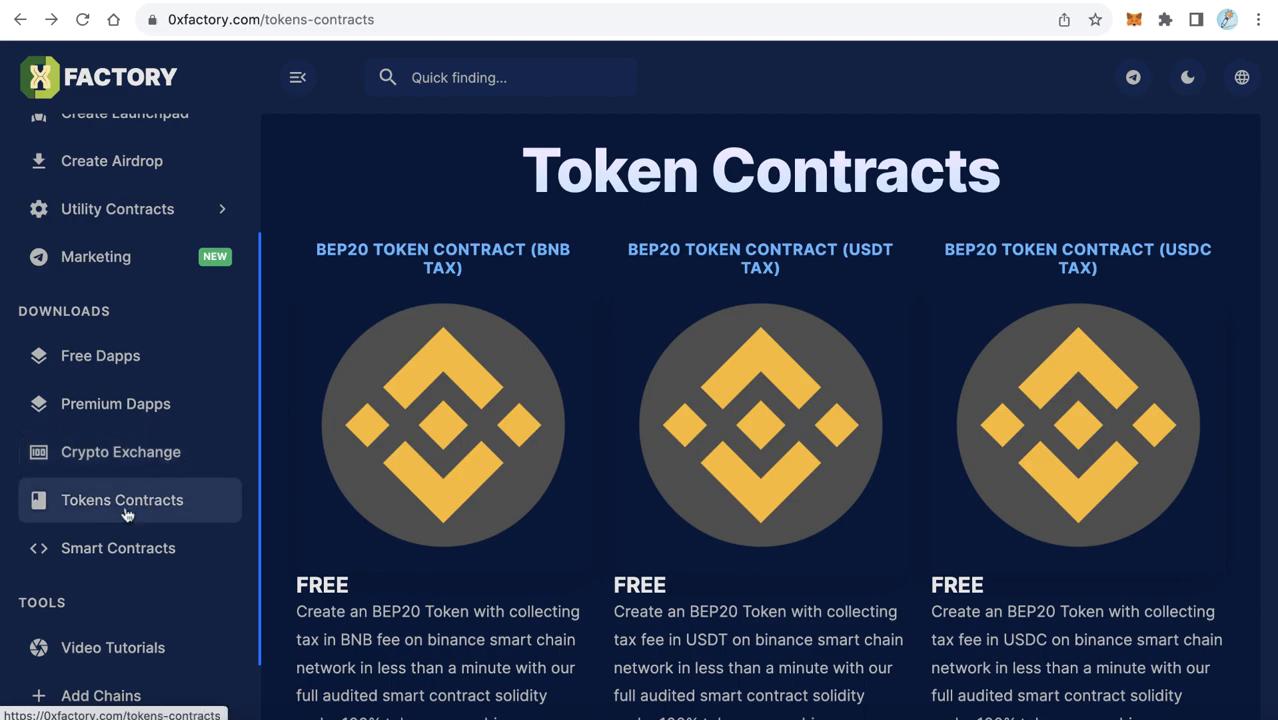
mouse_move(707, 351)
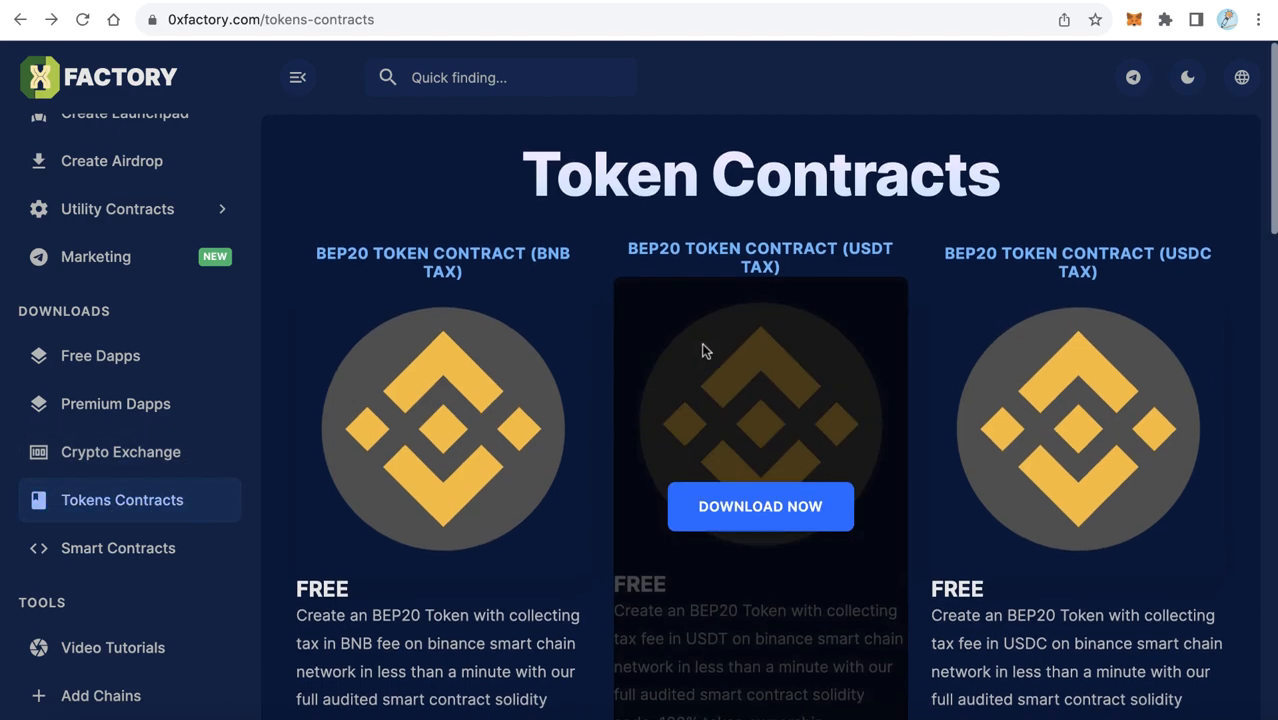
mouse_move(715, 364)
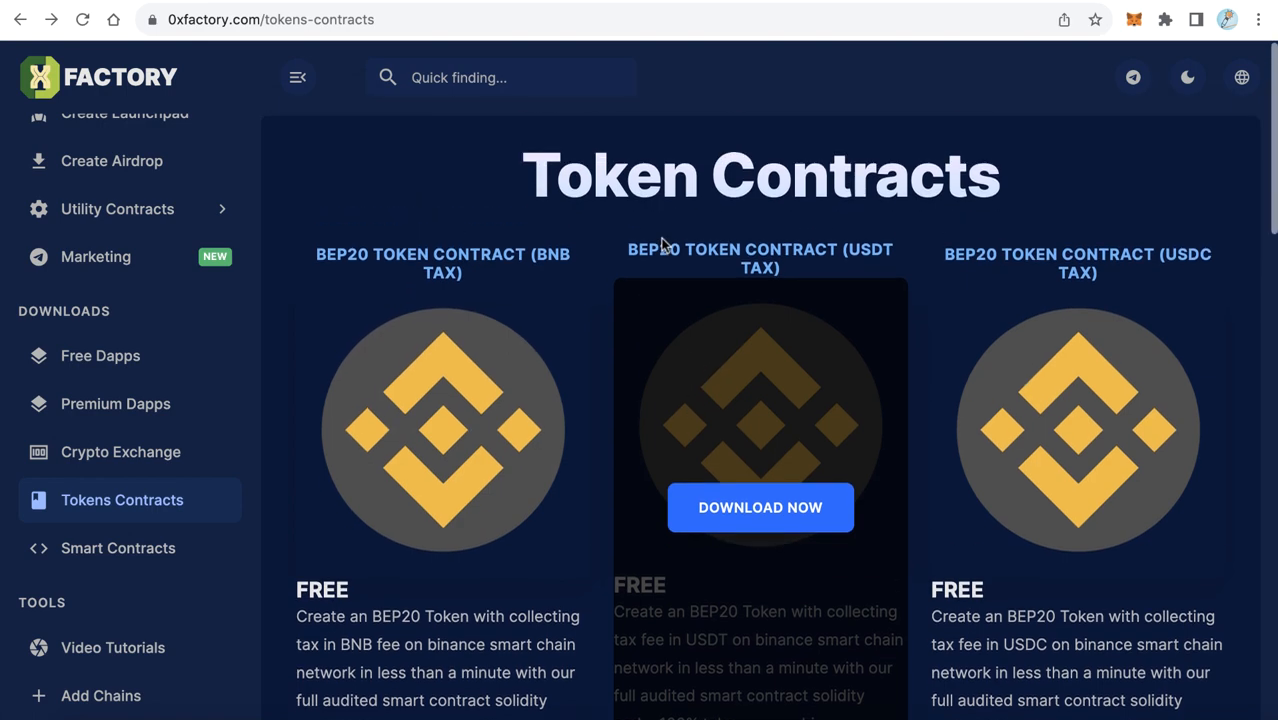
mouse_move(1162, 241)
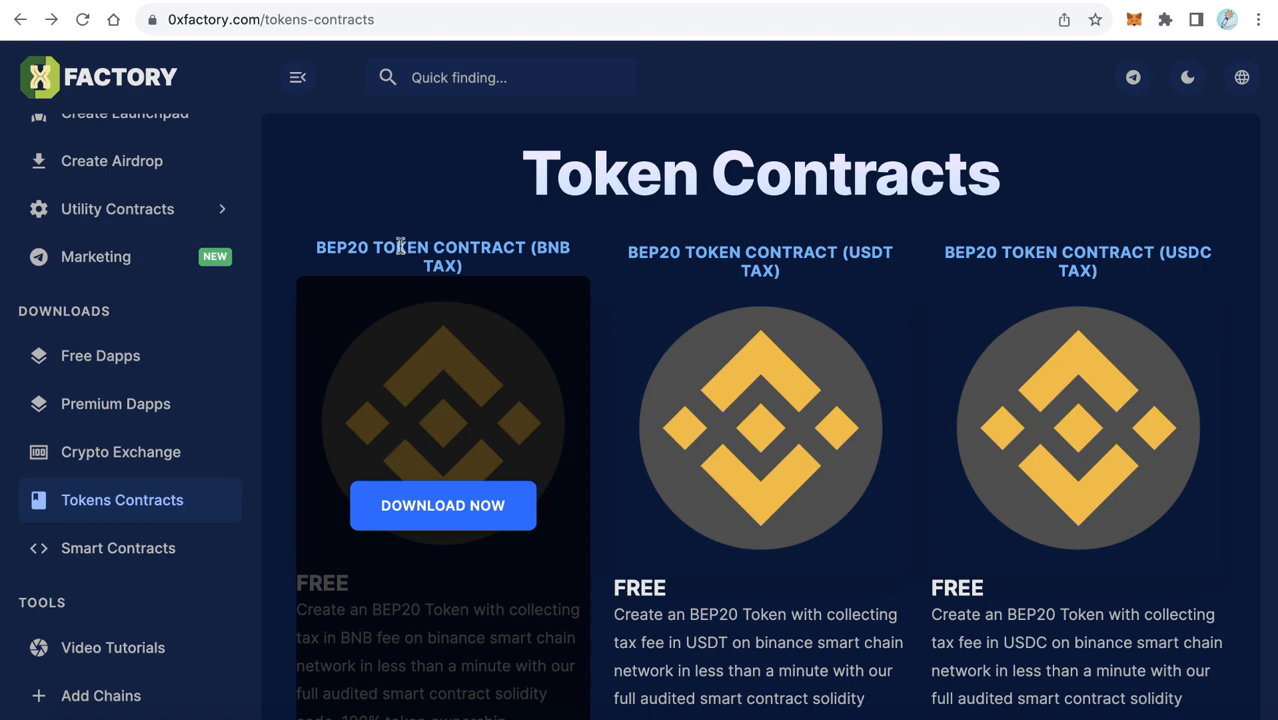
Download the BEP20 (USDT Tax) contract and view bep20-USDT.sol in the Token-Contracts repository
double_click(554, 247)
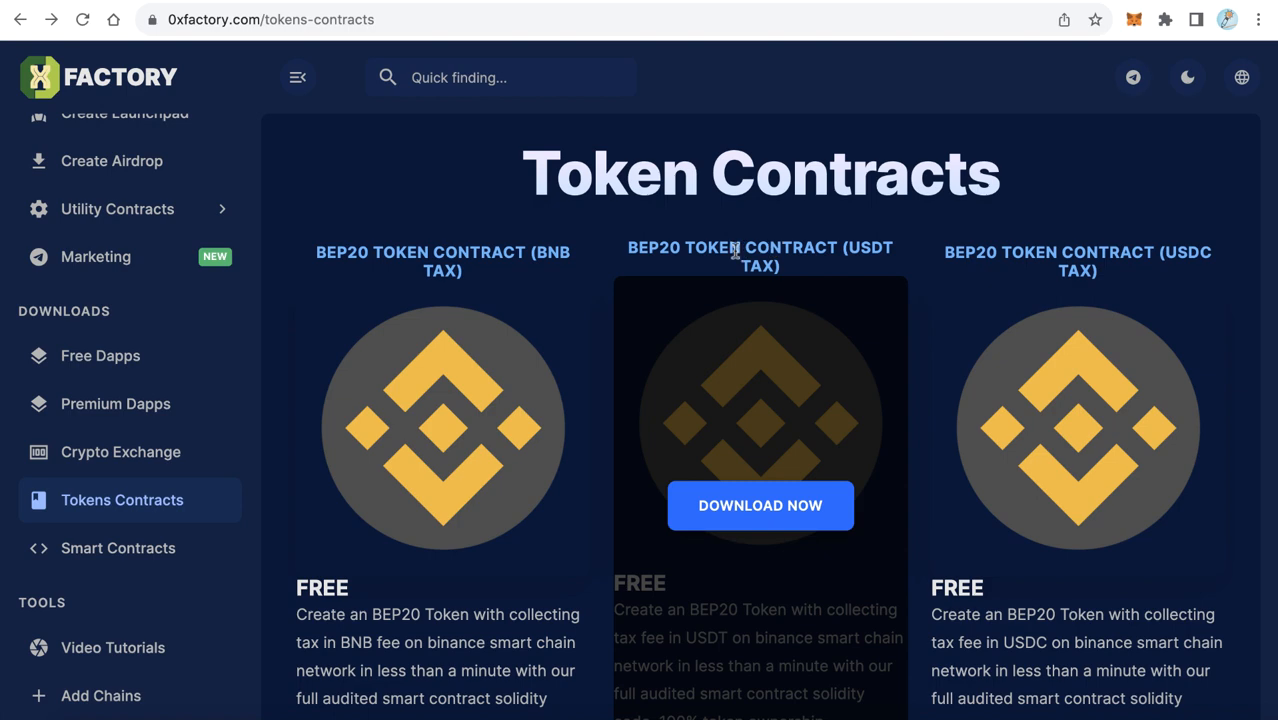
double_click(870, 247)
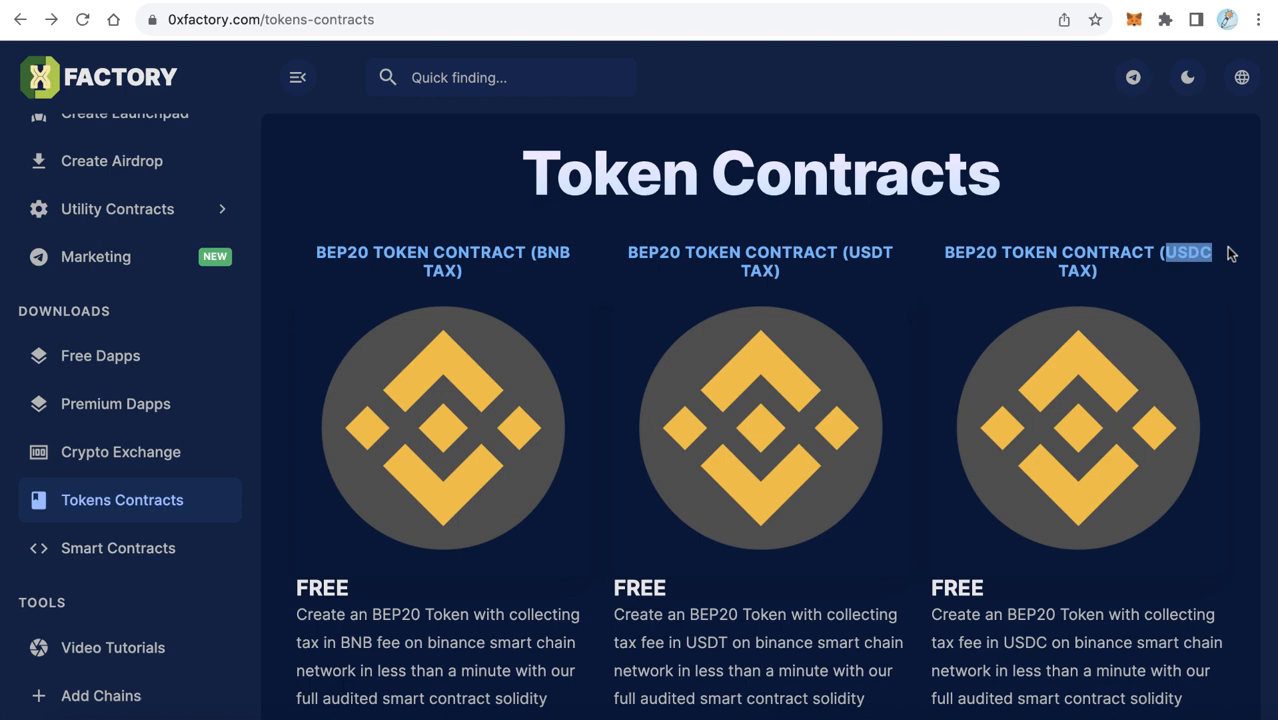
mouse_move(882, 240)
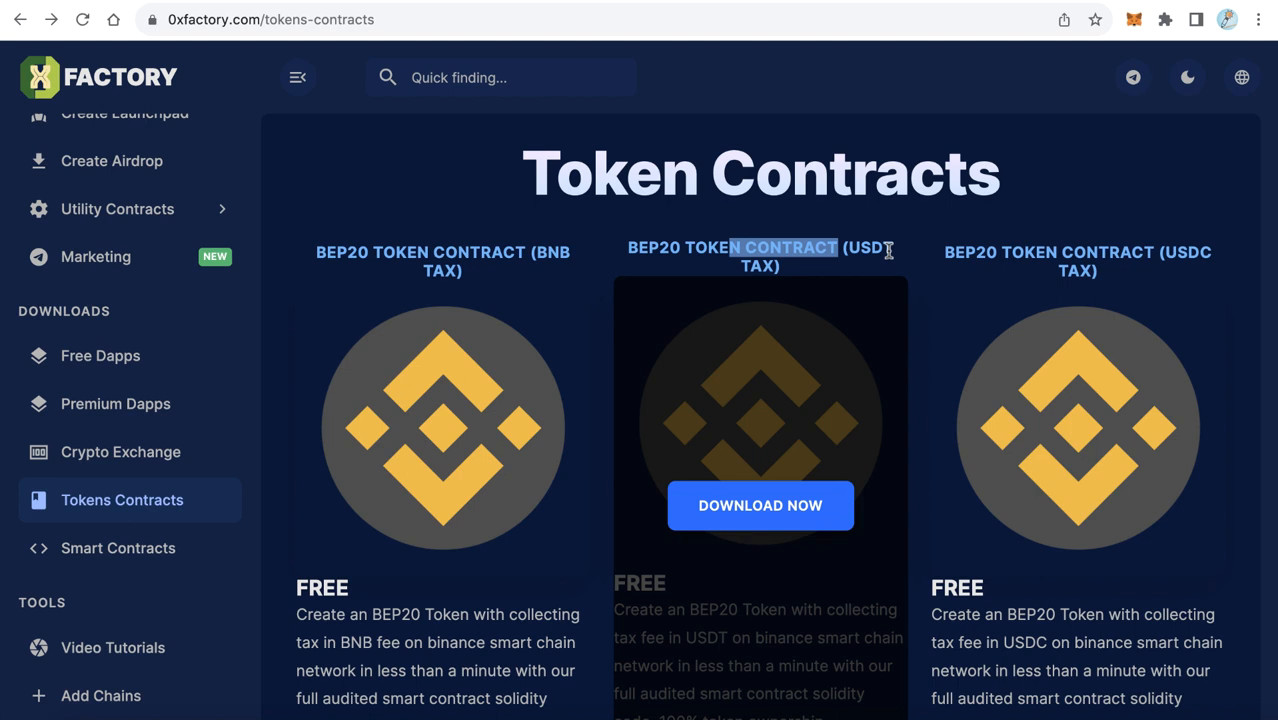
mouse_move(787, 470)
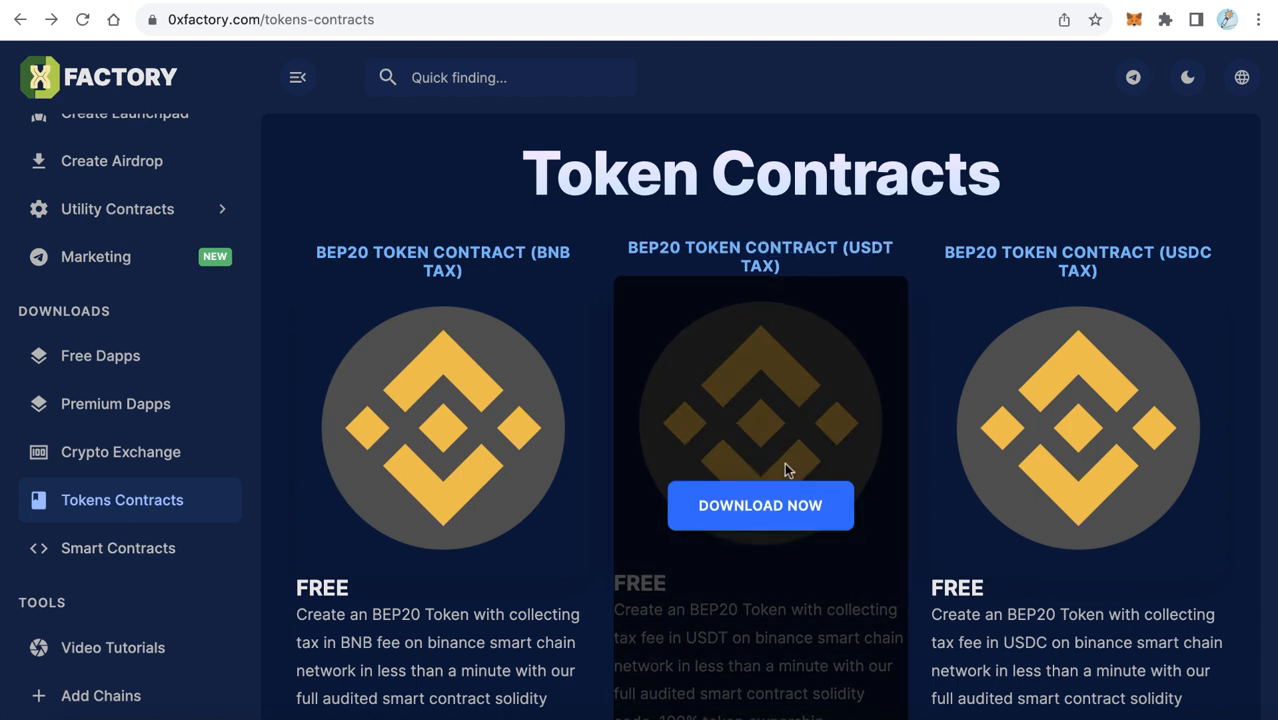
left_click(760, 506)
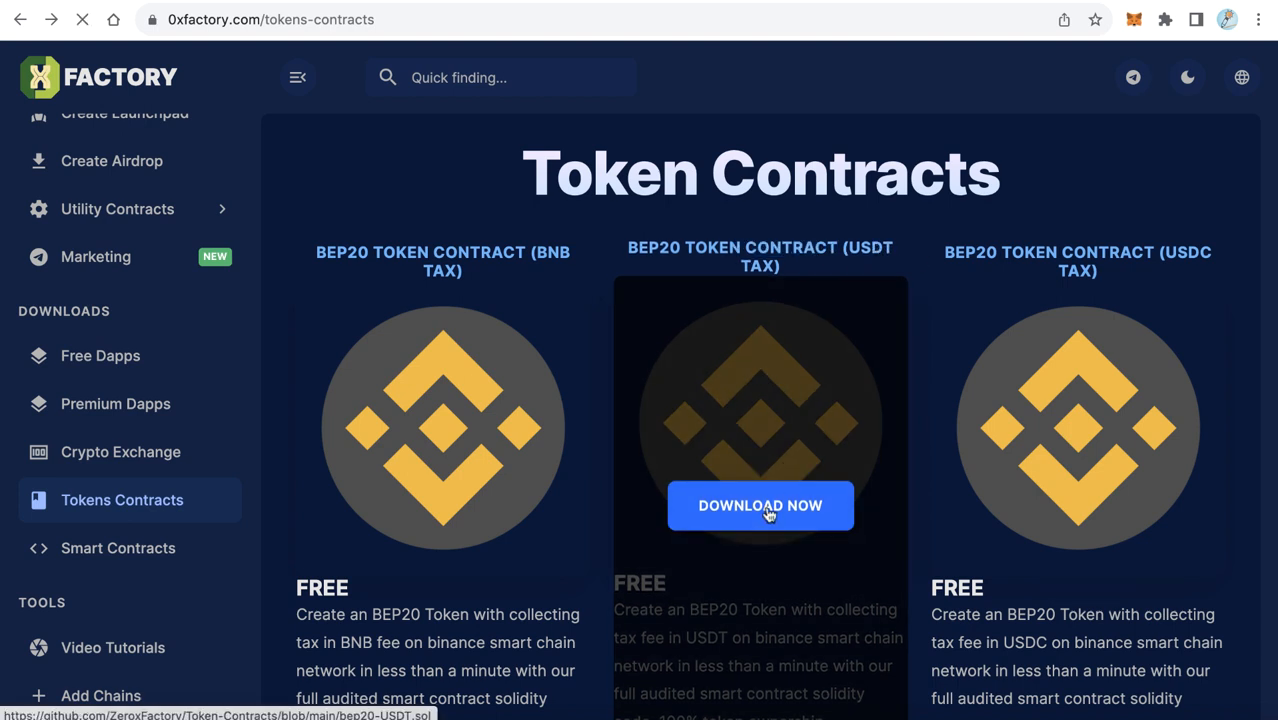
left_click(760, 506)
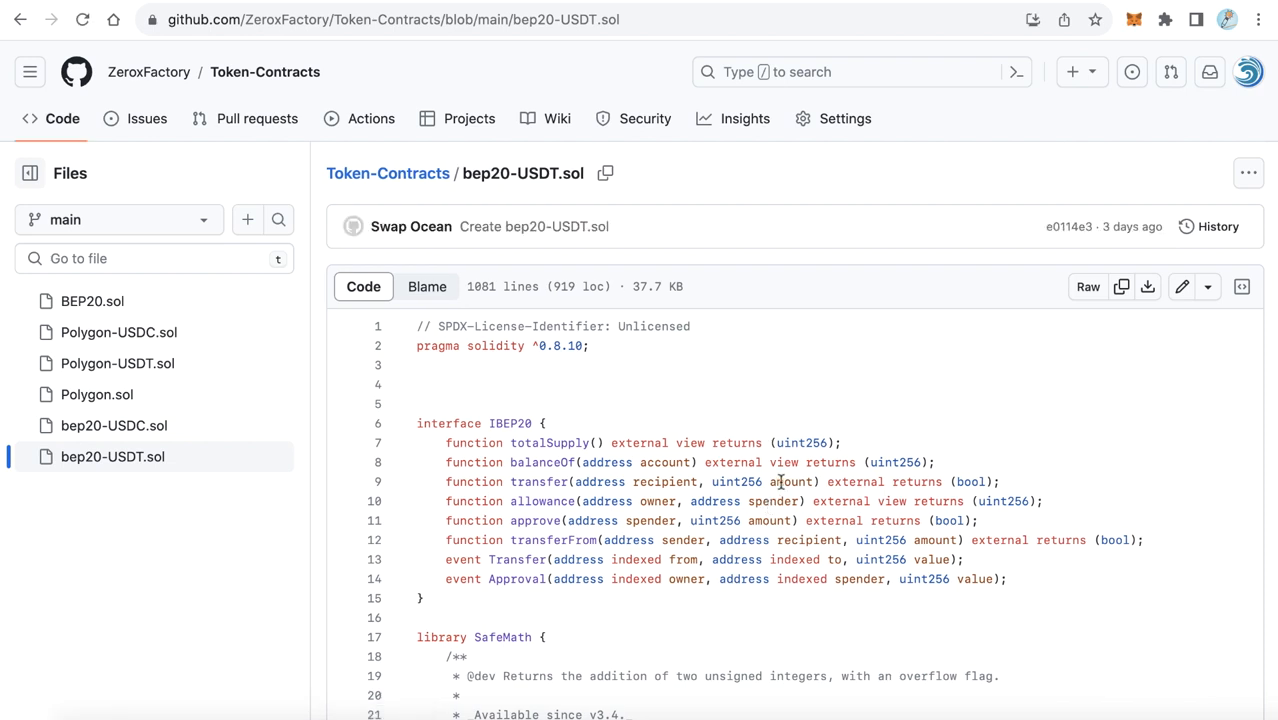
scroll("down", 3)
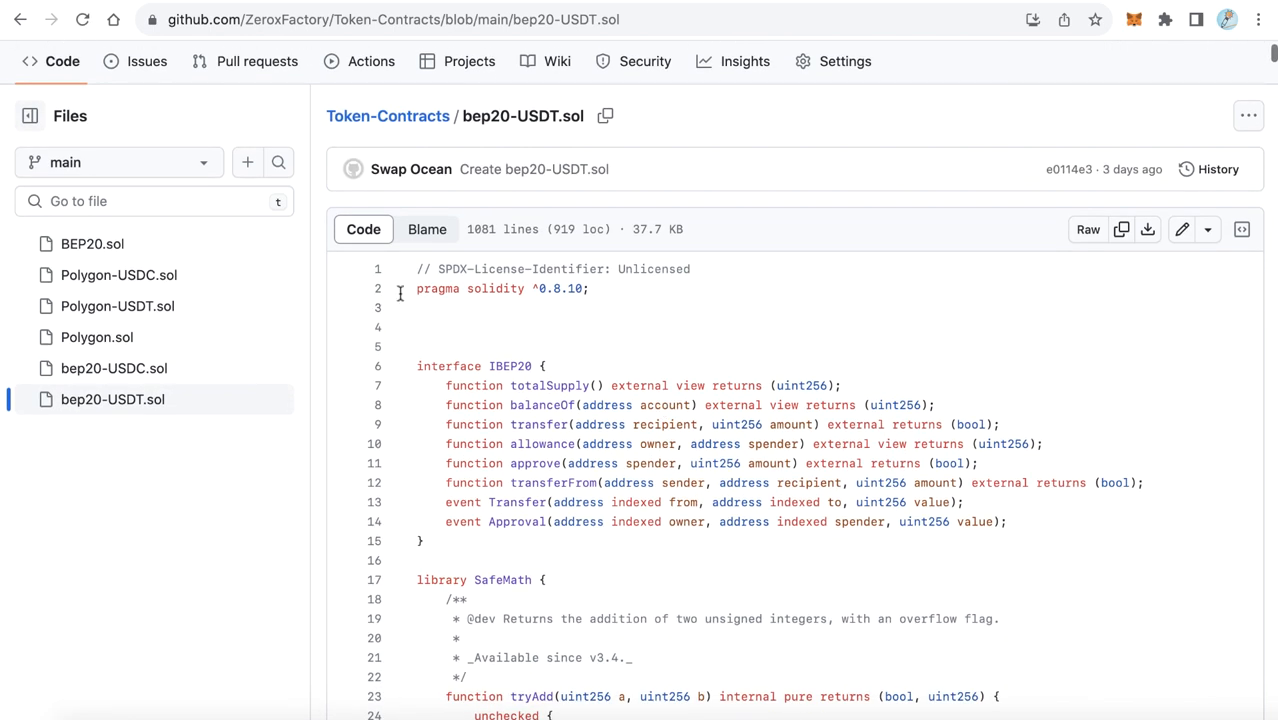
mouse_move(820, 619)
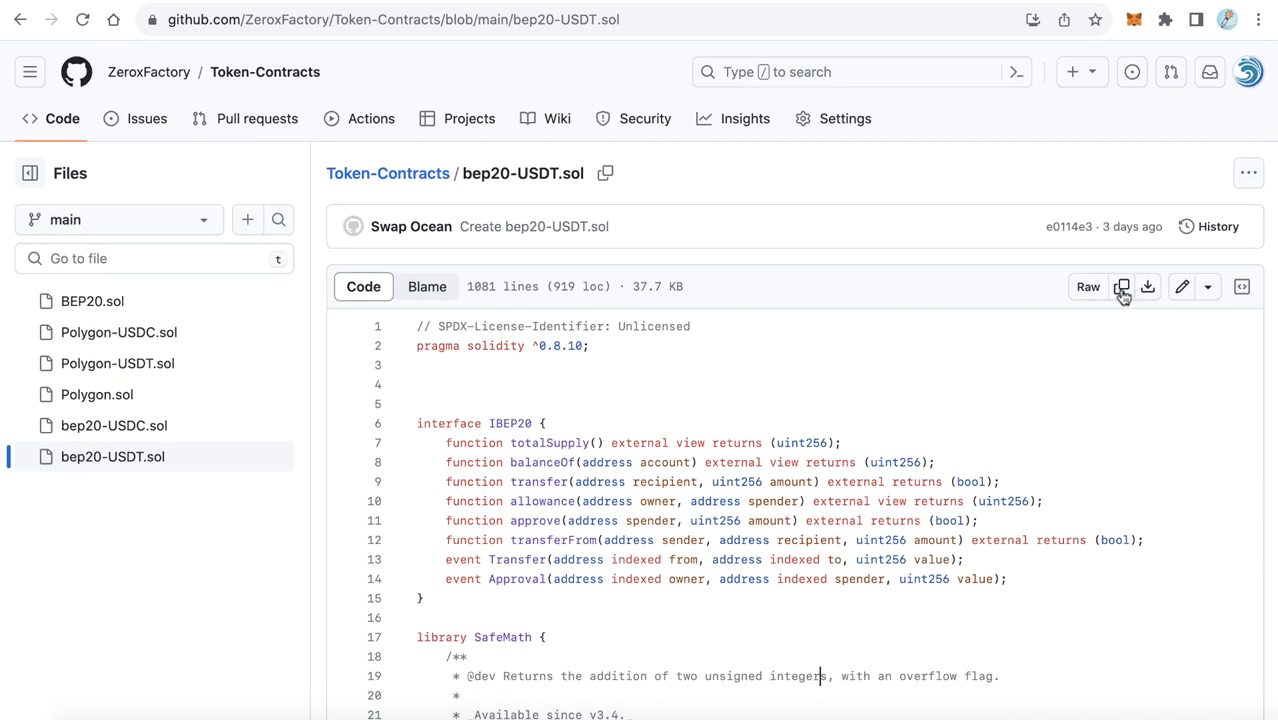
mouse_move(1121, 287)
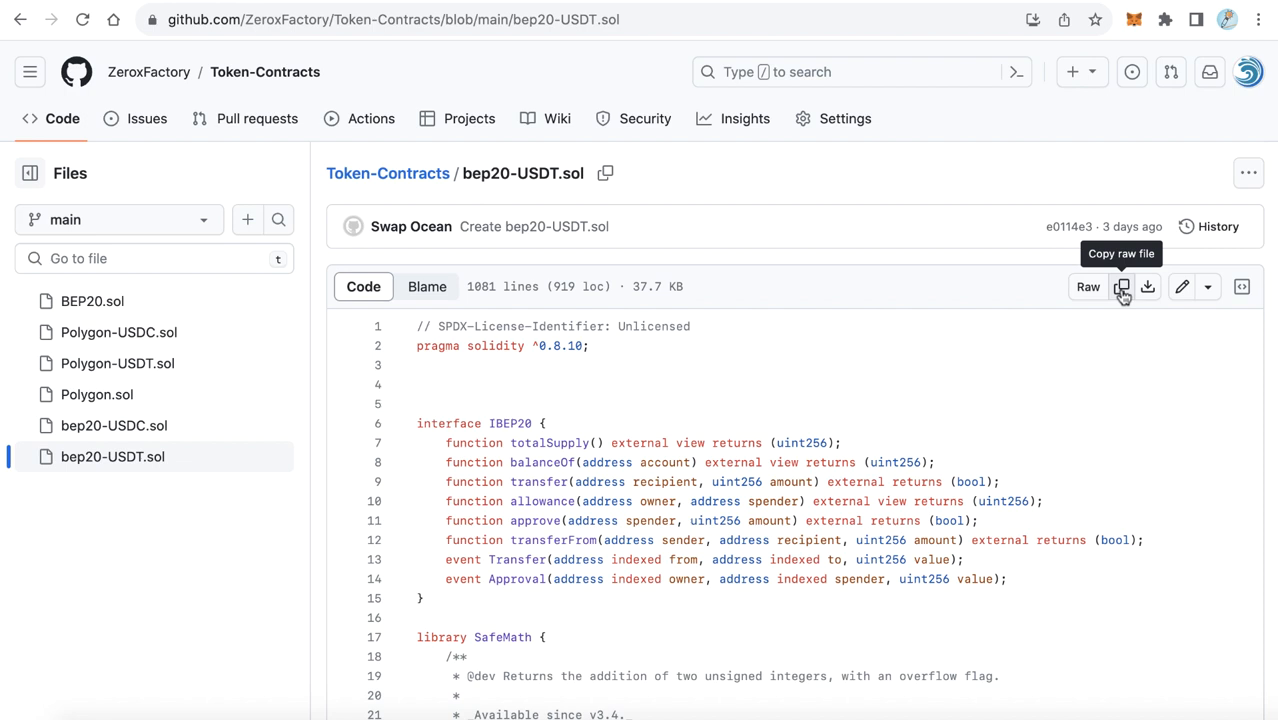
mouse_move(883, 464)
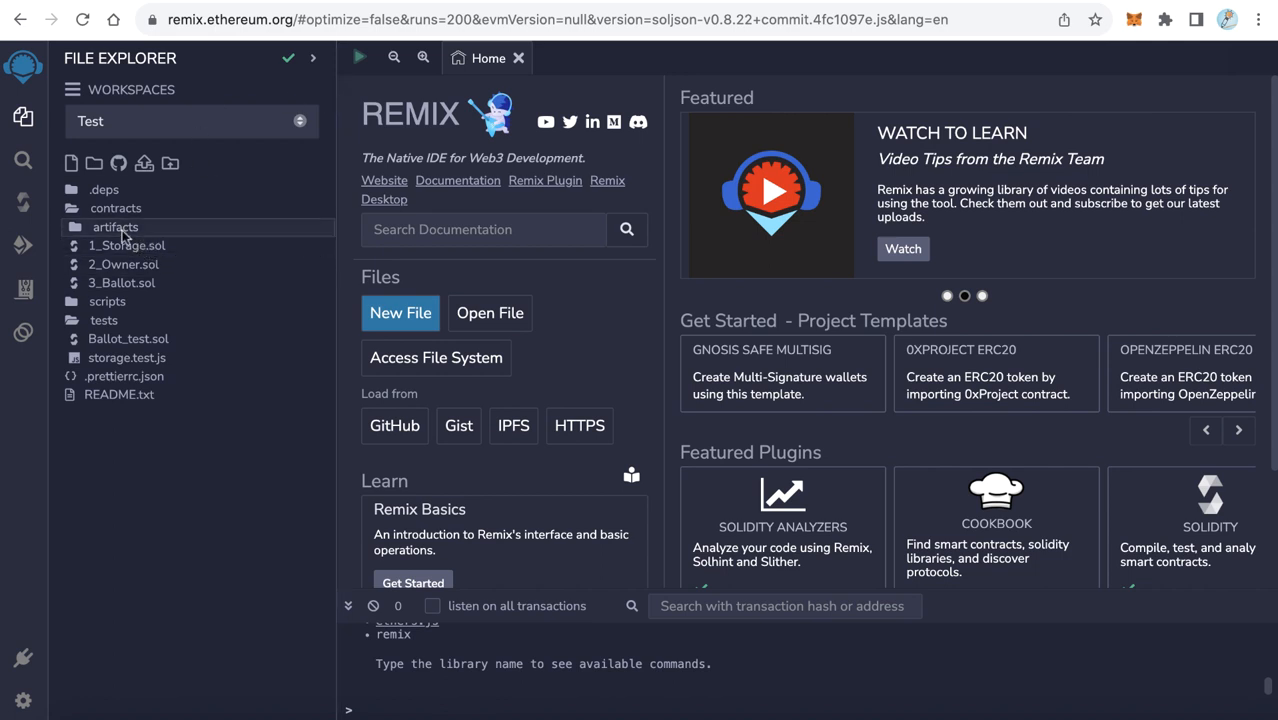
Create a new file named MyToken.sol inside the contracts folder
left_click(114, 208)
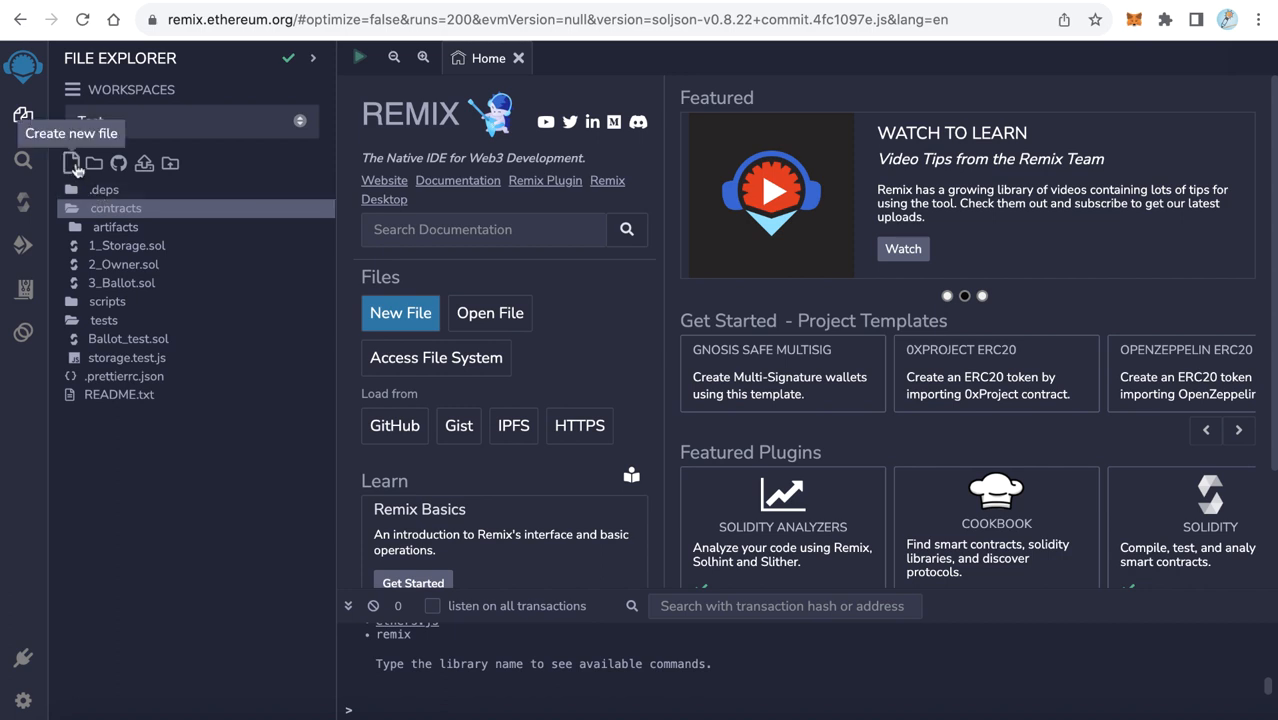
left_click(72, 163)
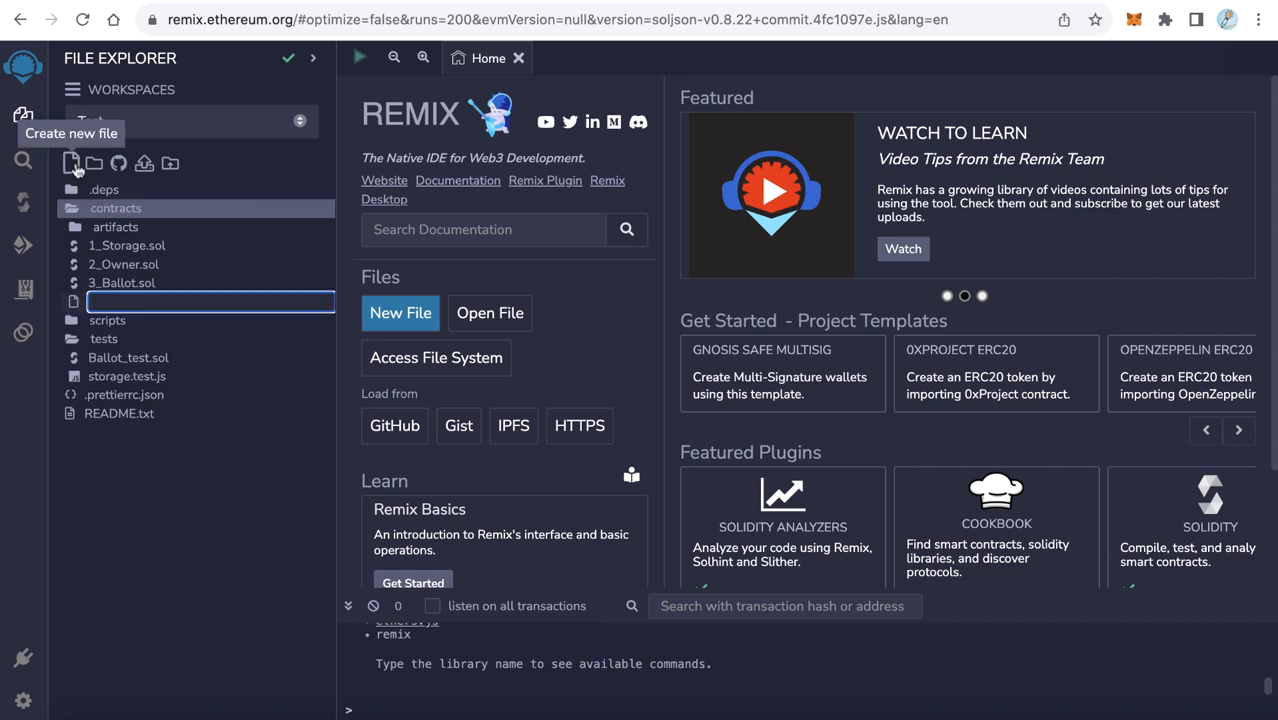
type("MyToken.s")
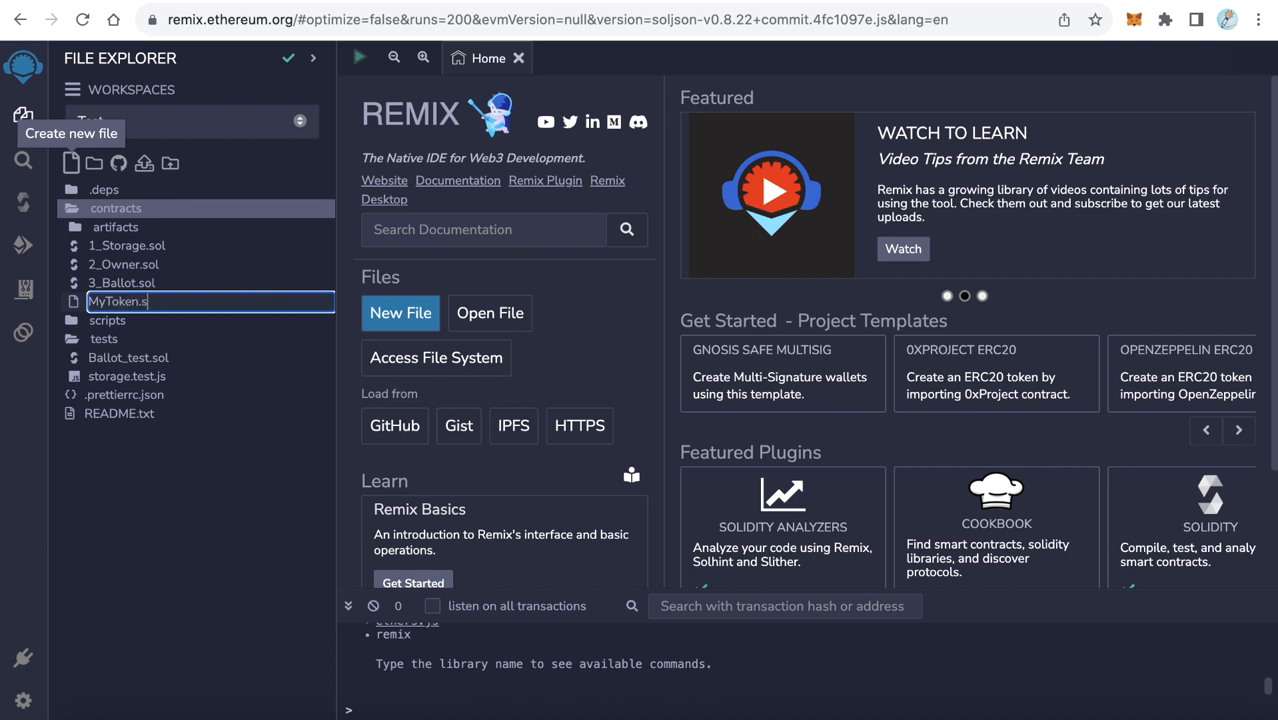
key("Enter")
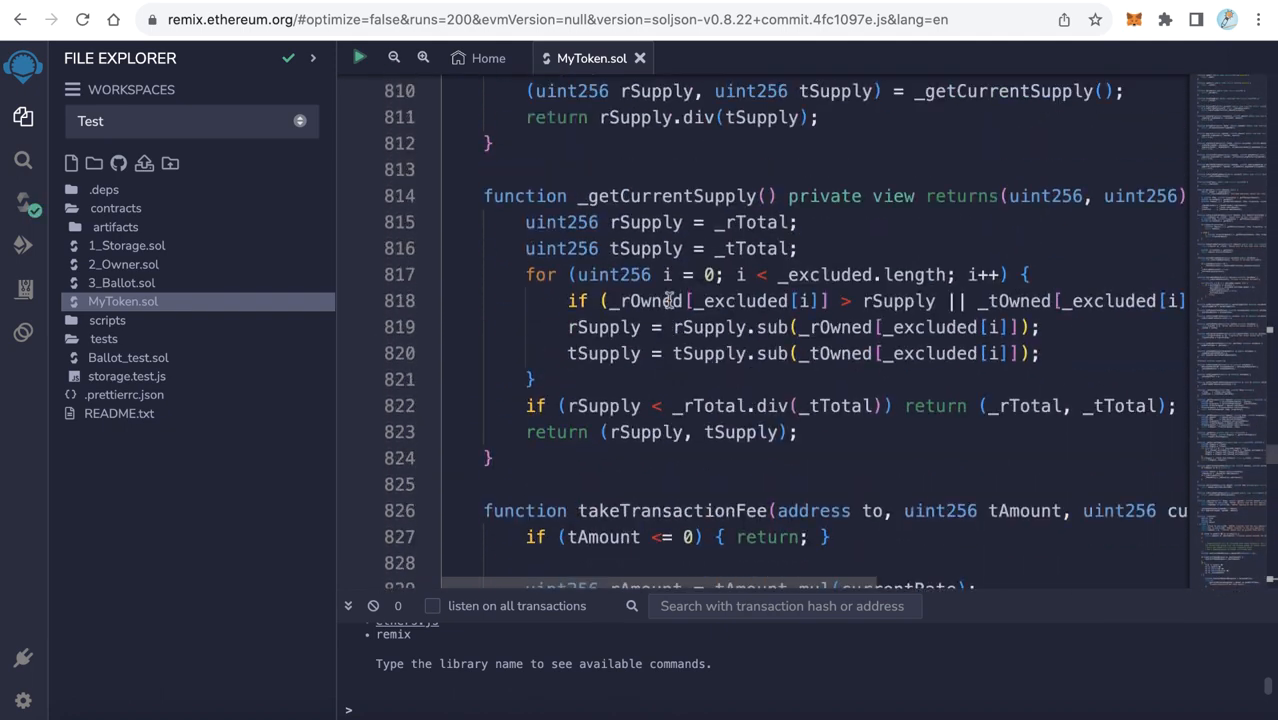
Rename the contract declaration from TOKEN to MyToken
scroll("up", 3)
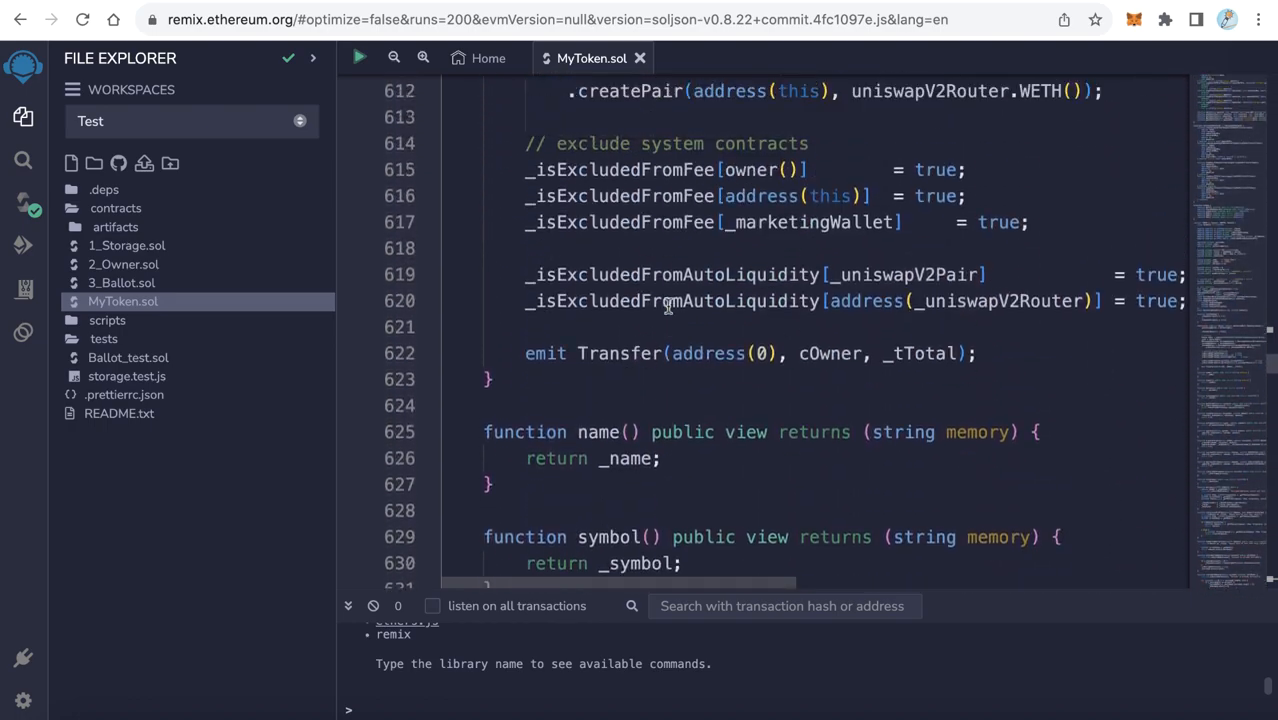
scroll("up", 3)
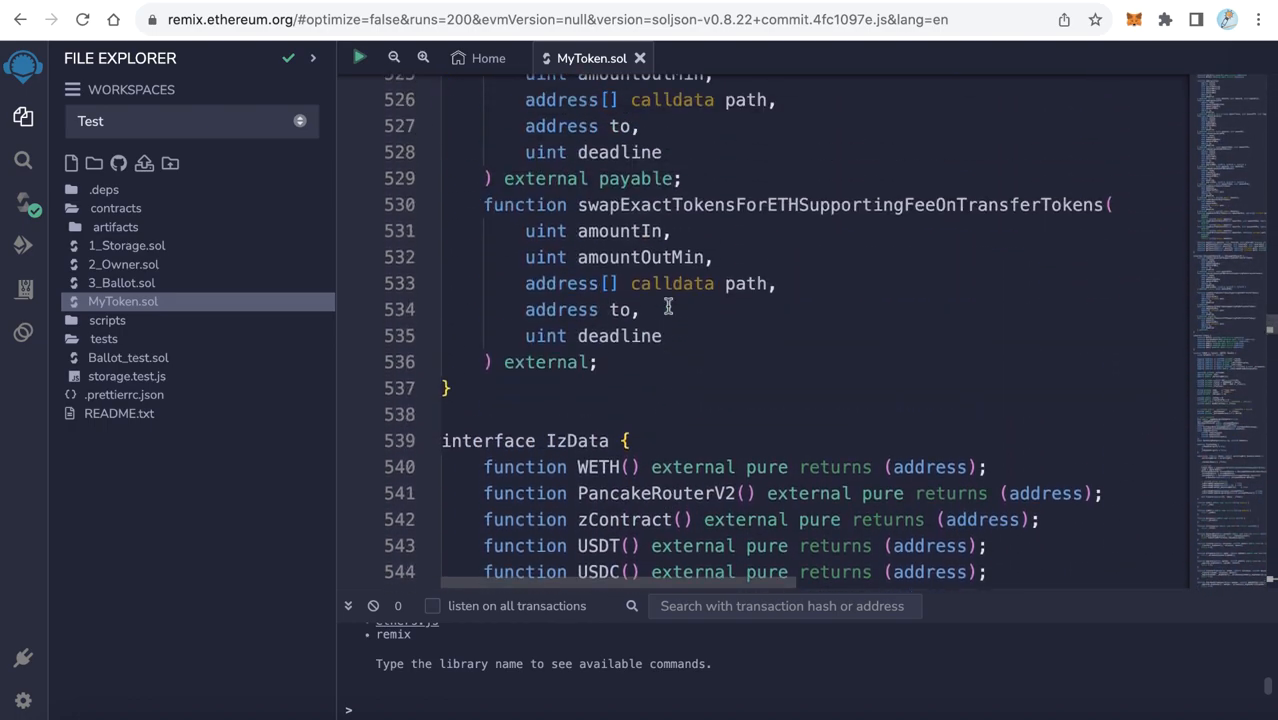
scroll("down", 3)
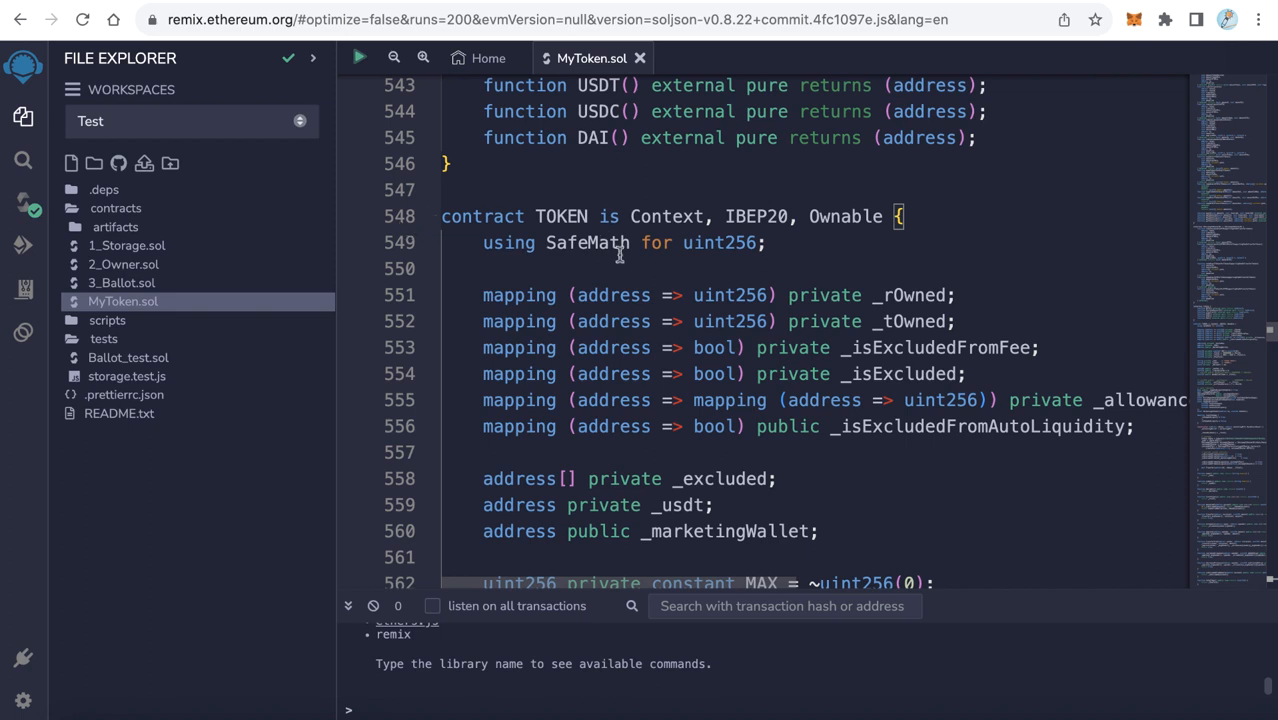
double_click(561, 216)
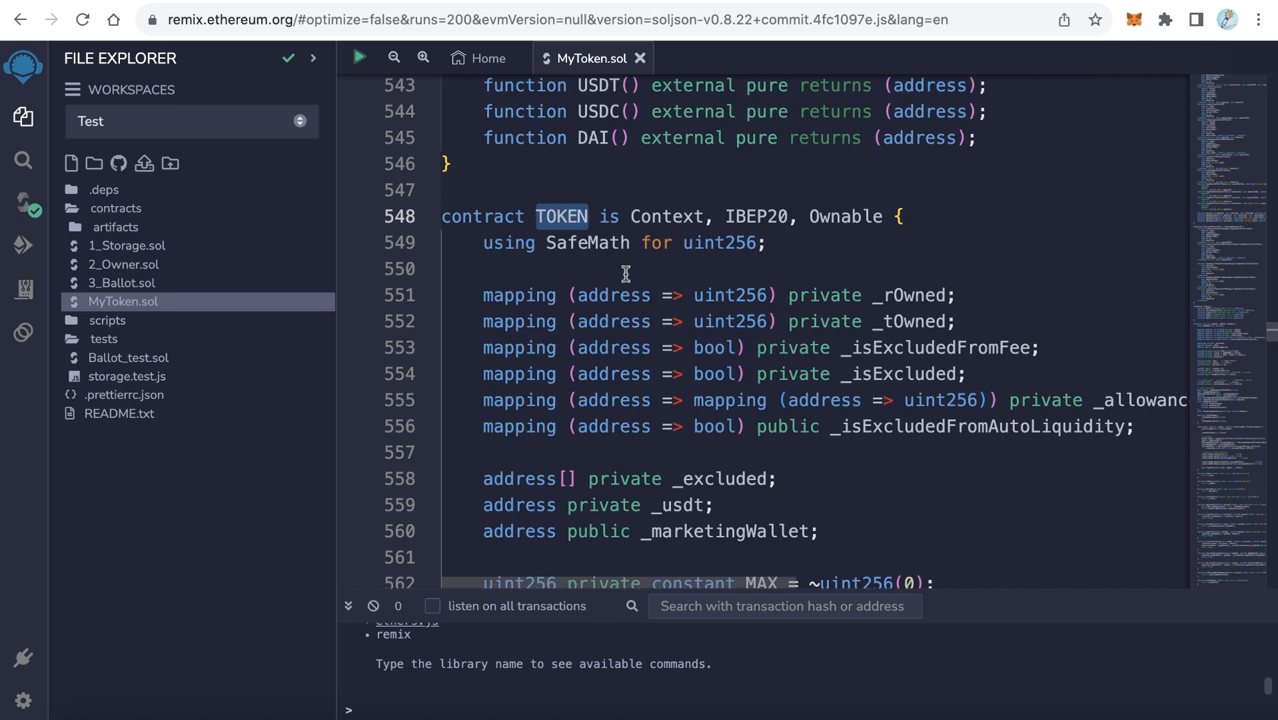
type("My")
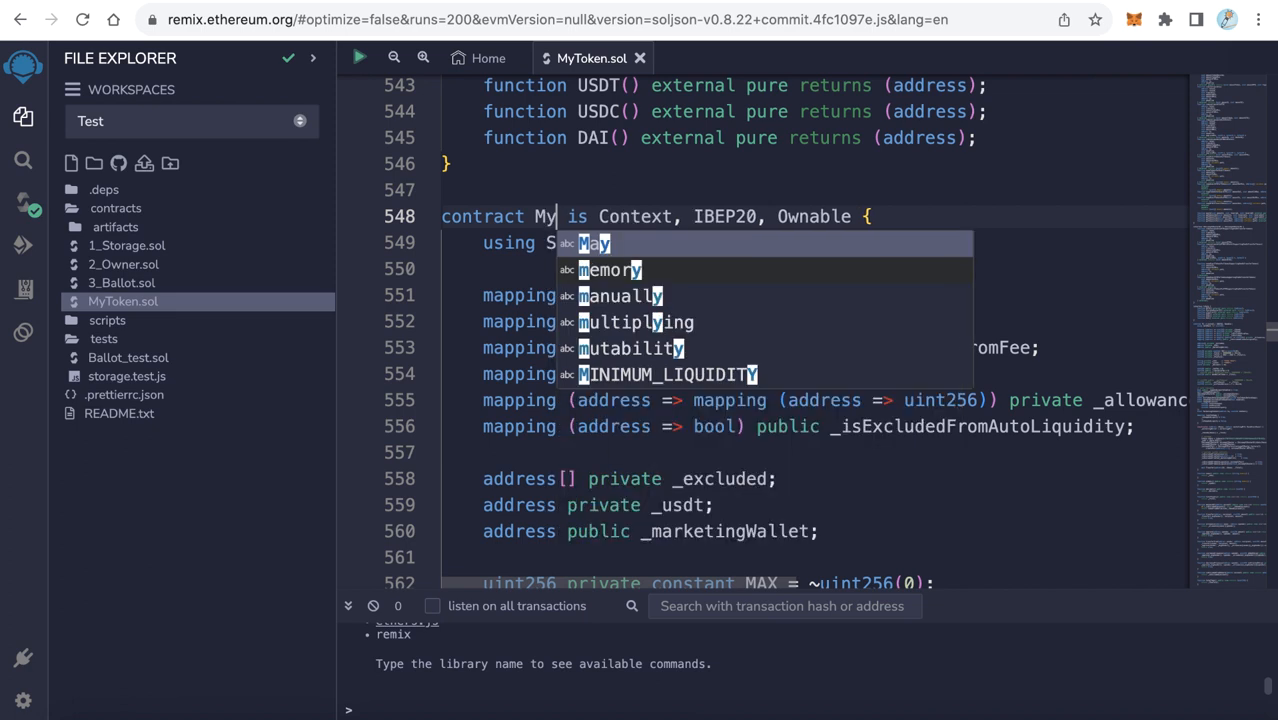
type("Token")
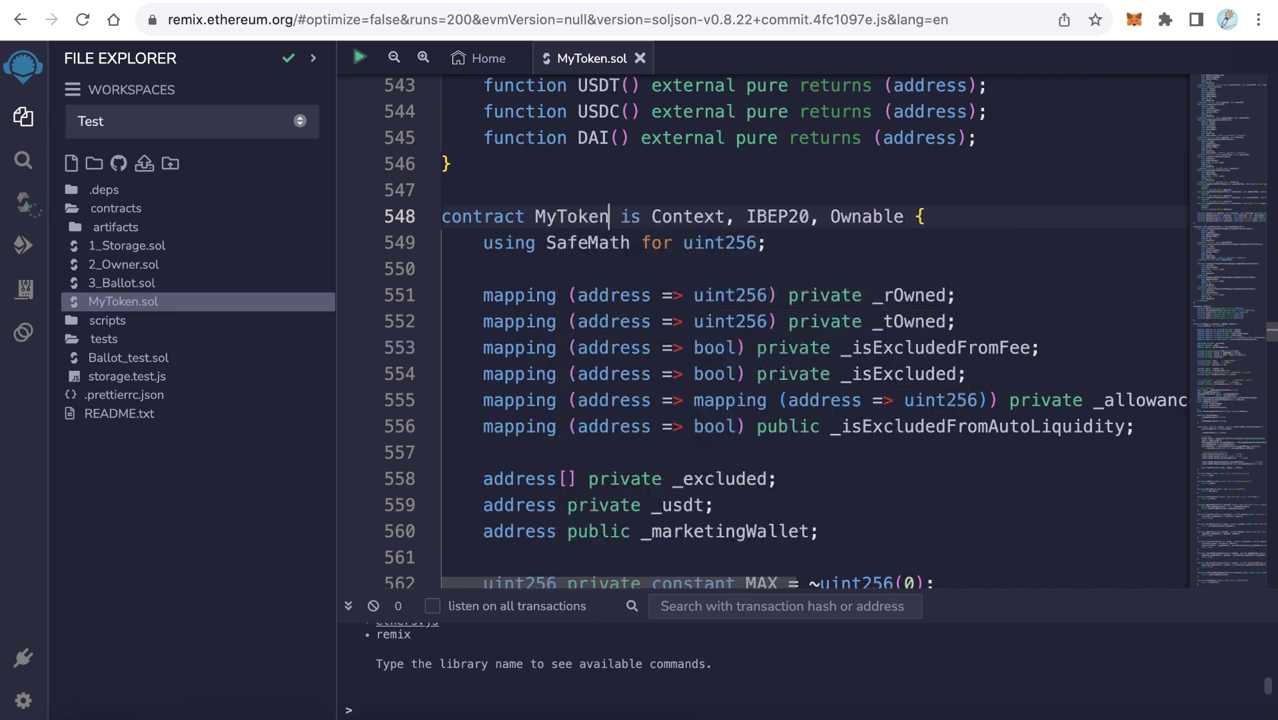
Change the _tTotal supply figure from 100000000 to 300000000
scroll("down", 3)
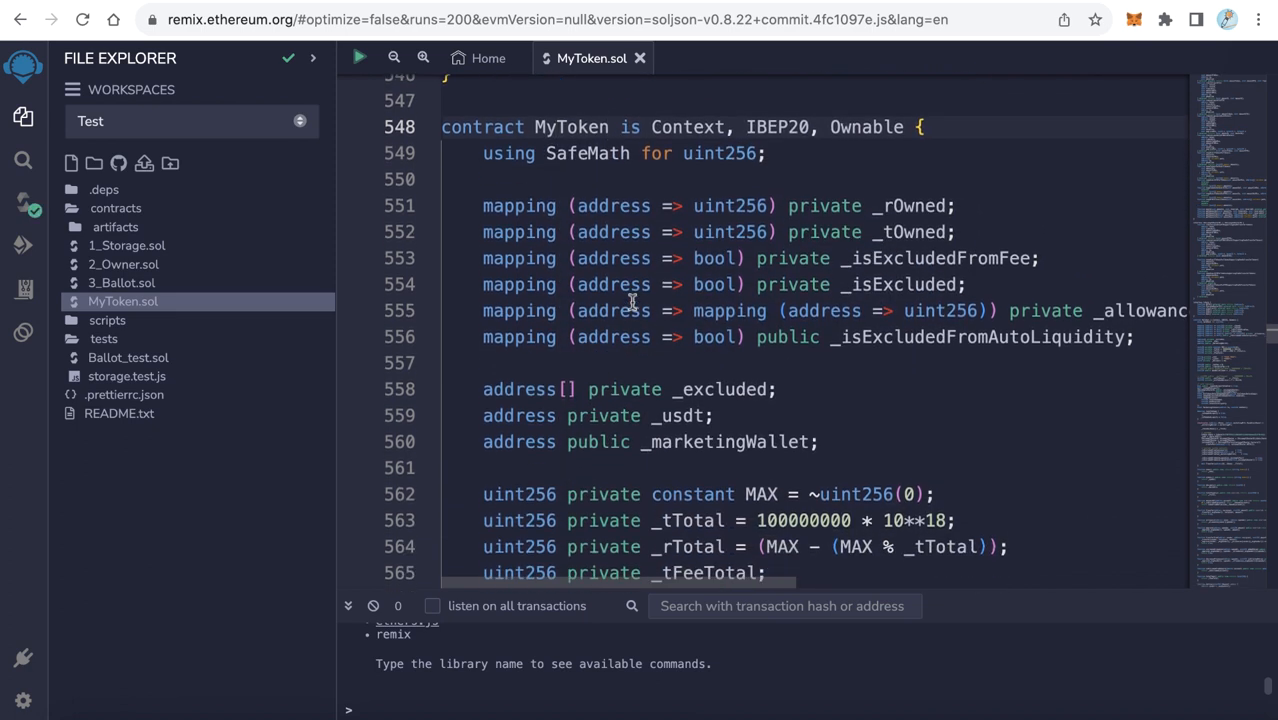
scroll("down", 3)
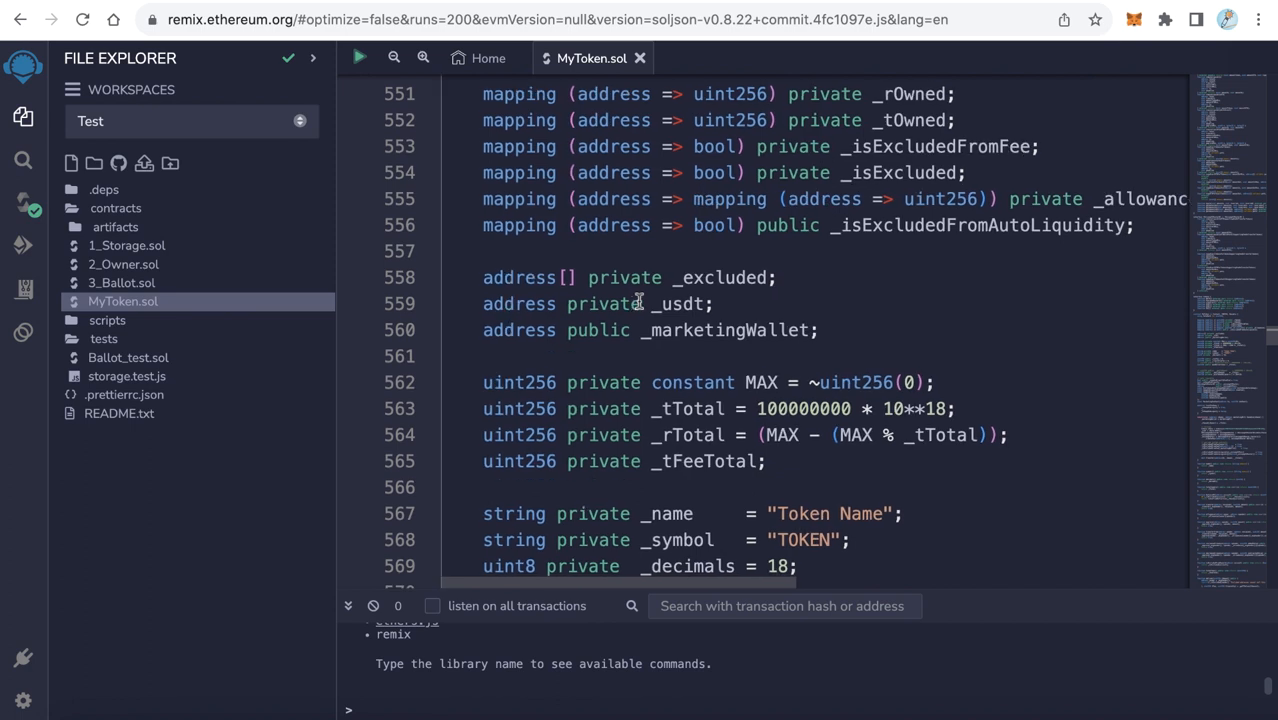
scroll("down", 3)
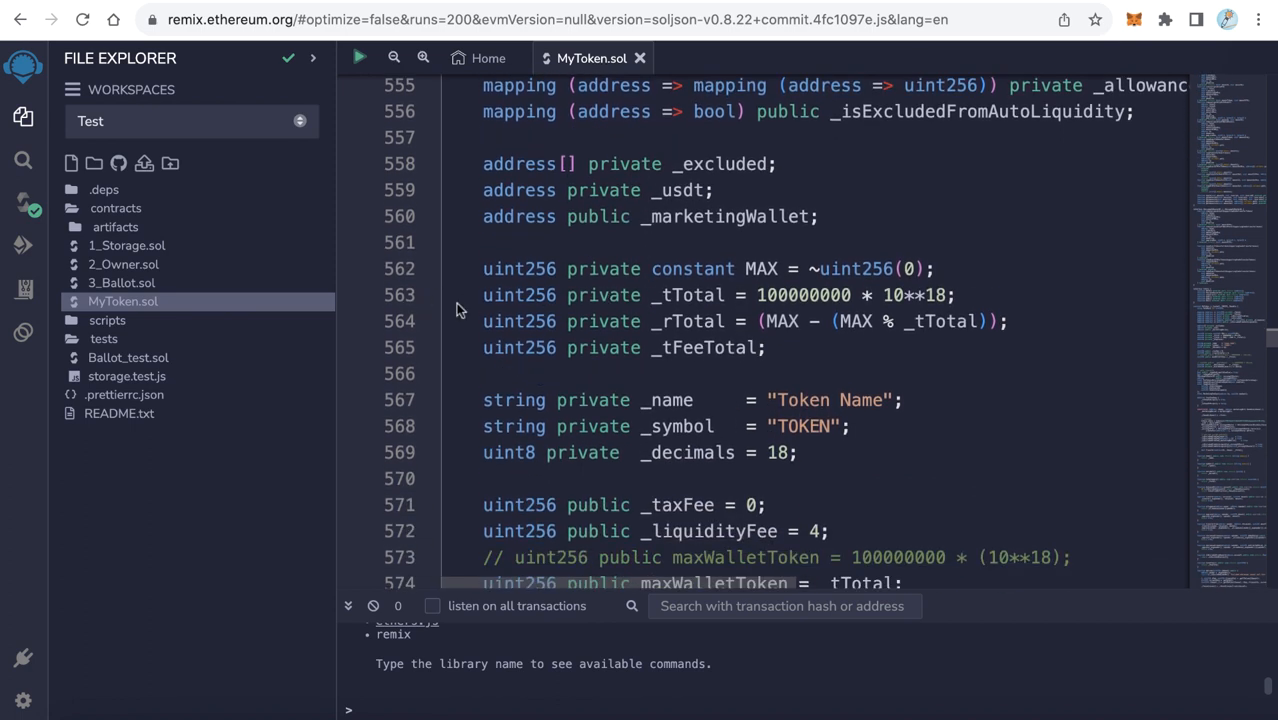
mouse_move(715, 308)
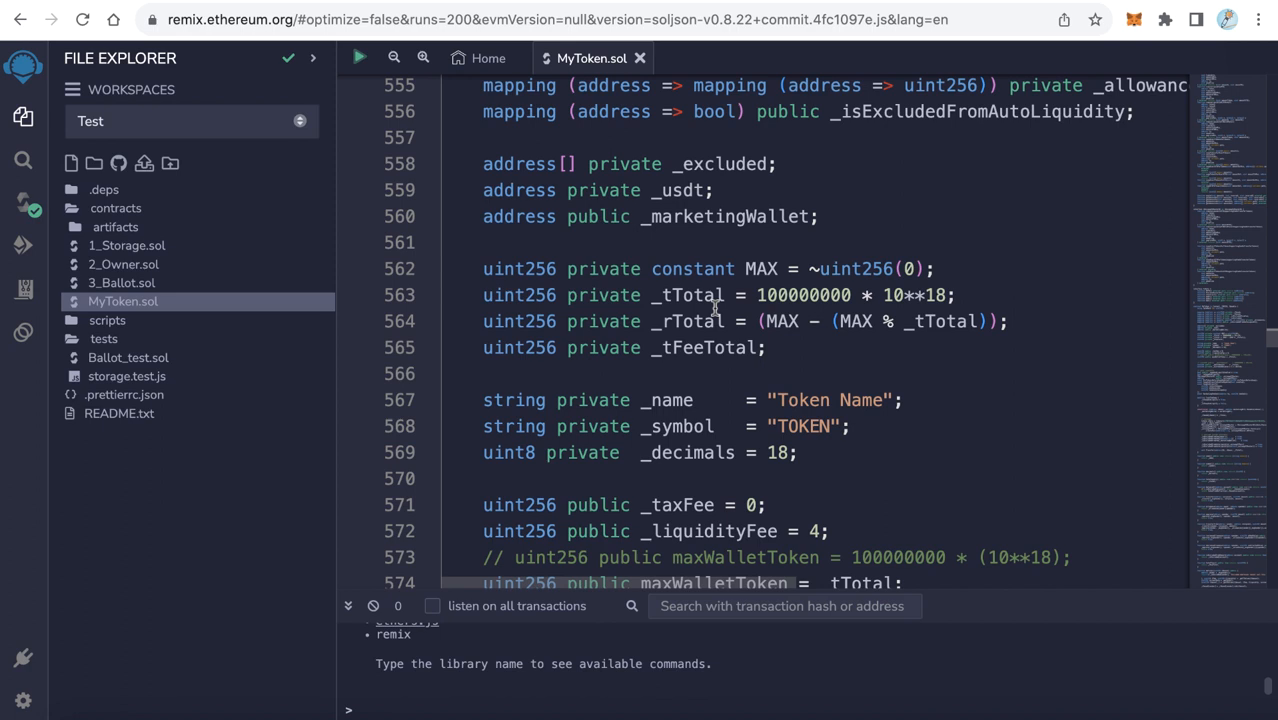
double_click(816, 295)
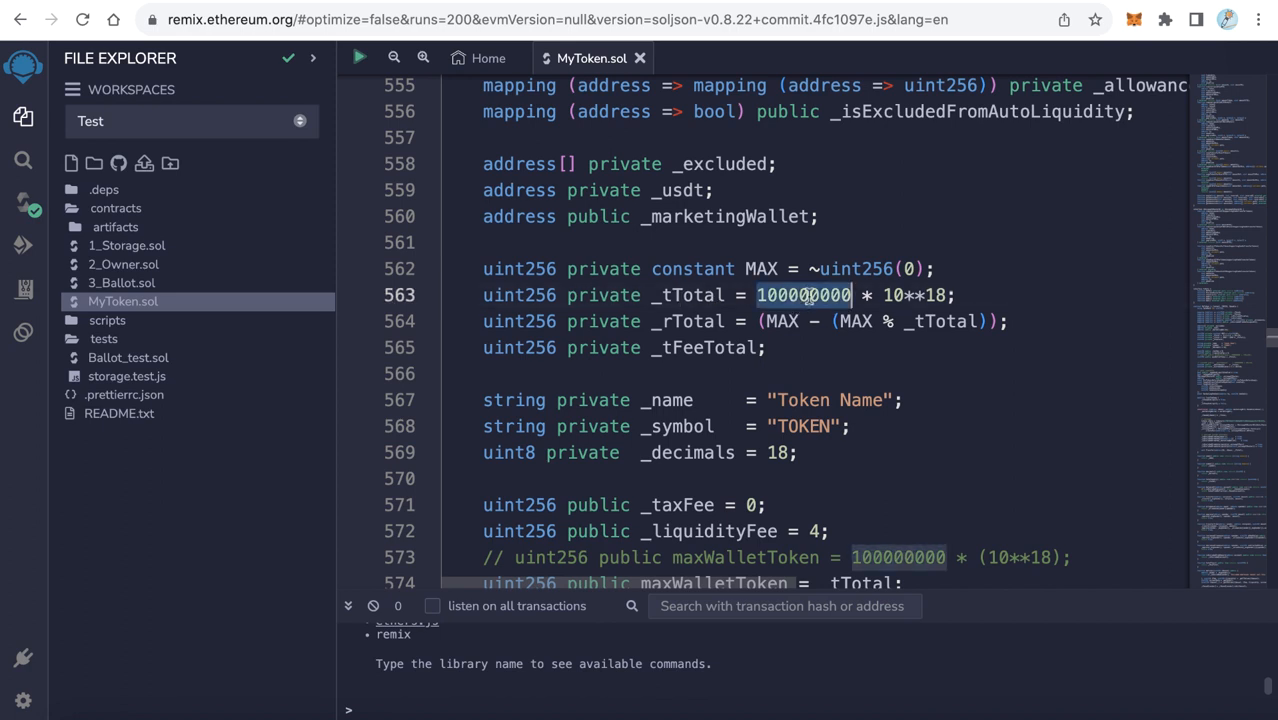
mouse_move(854, 368)
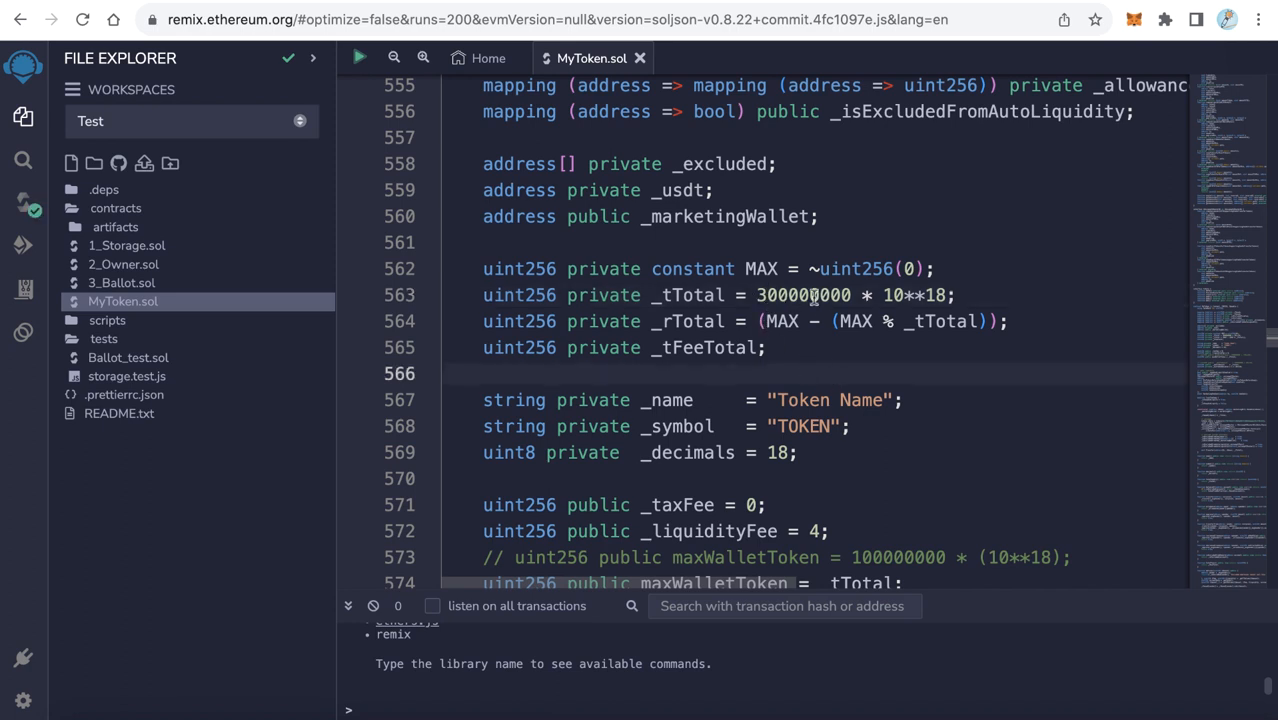
double_click(790, 295)
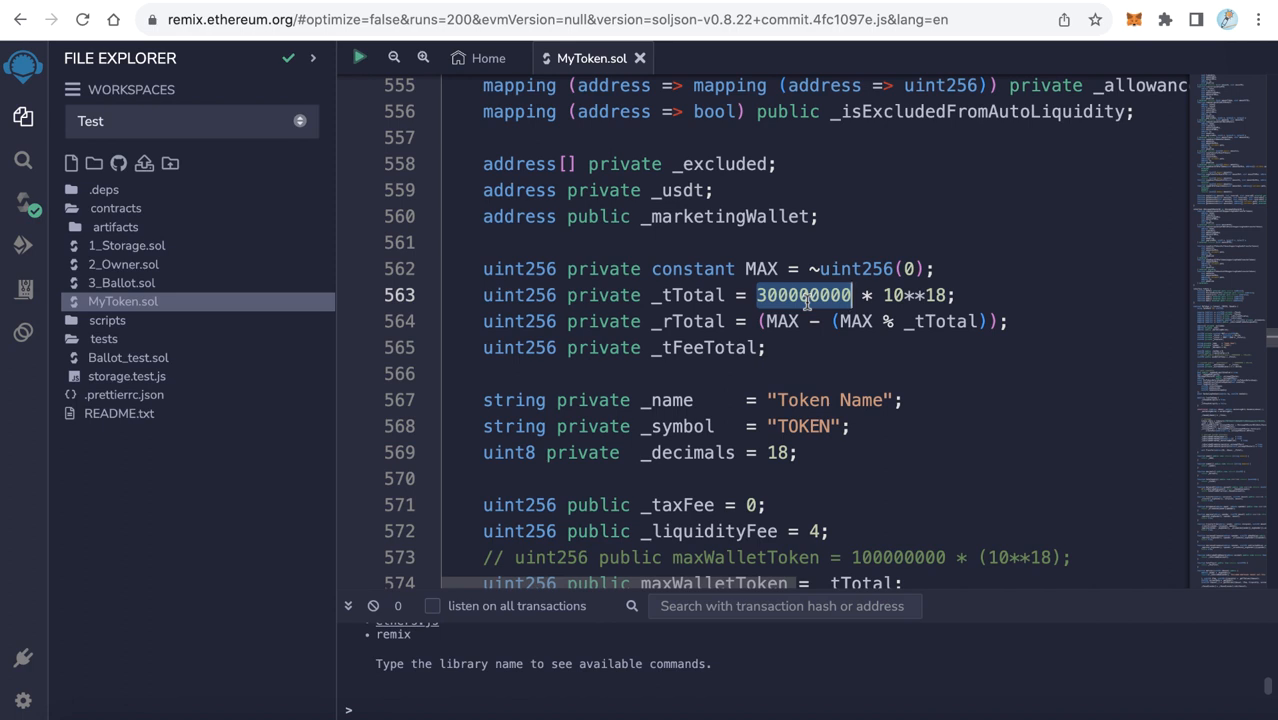
Replace the placeholder token name with 'My Token' and the symbol with 'TKN'
scroll("down", 3)
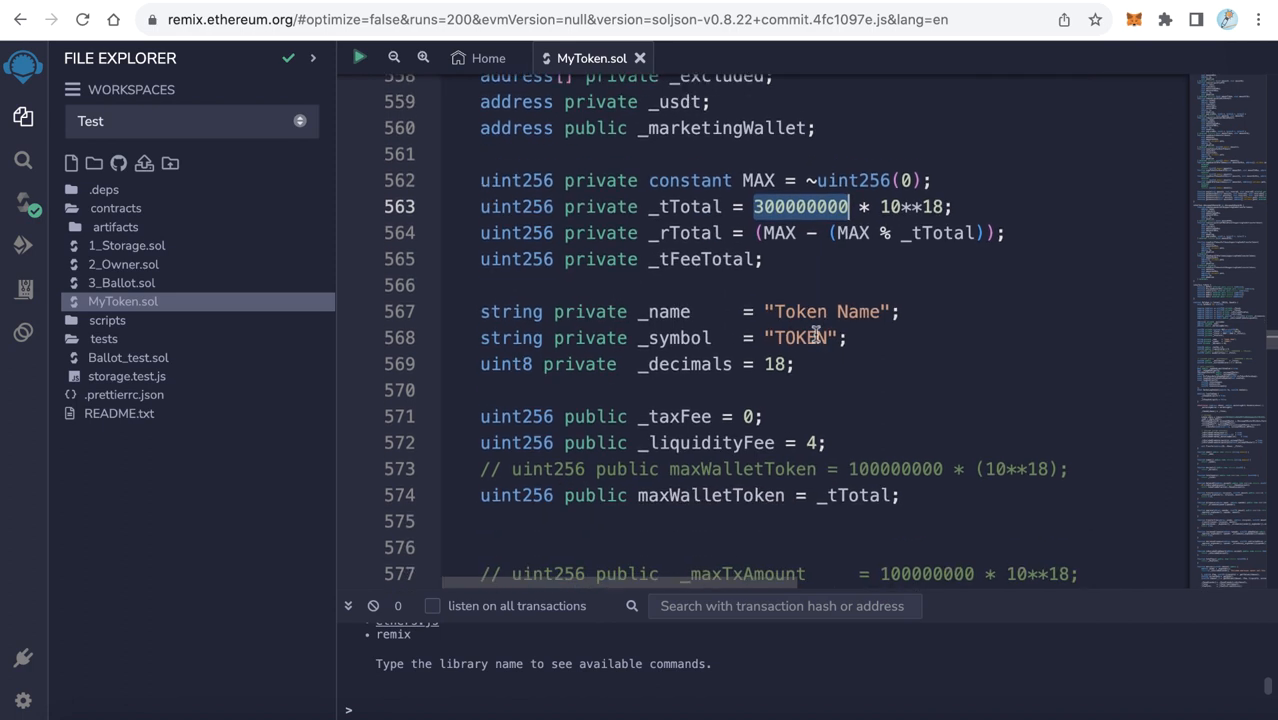
double_click(858, 311)
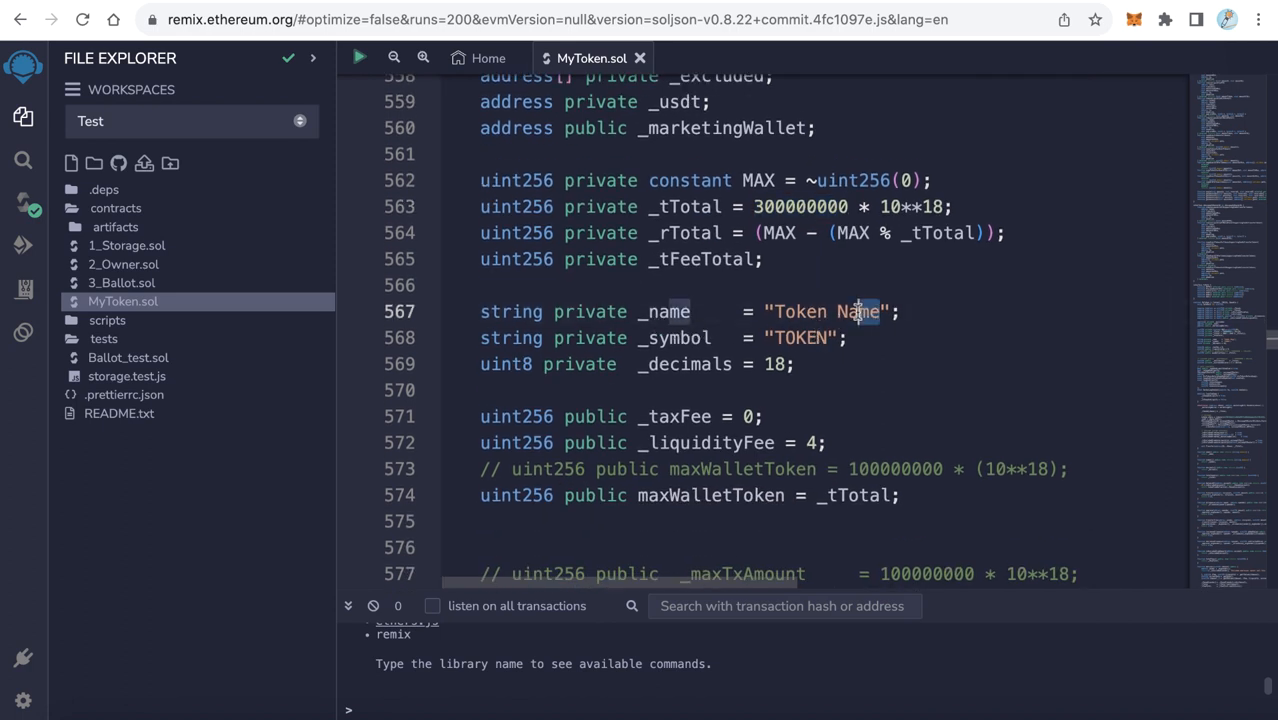
double_click(855, 311)
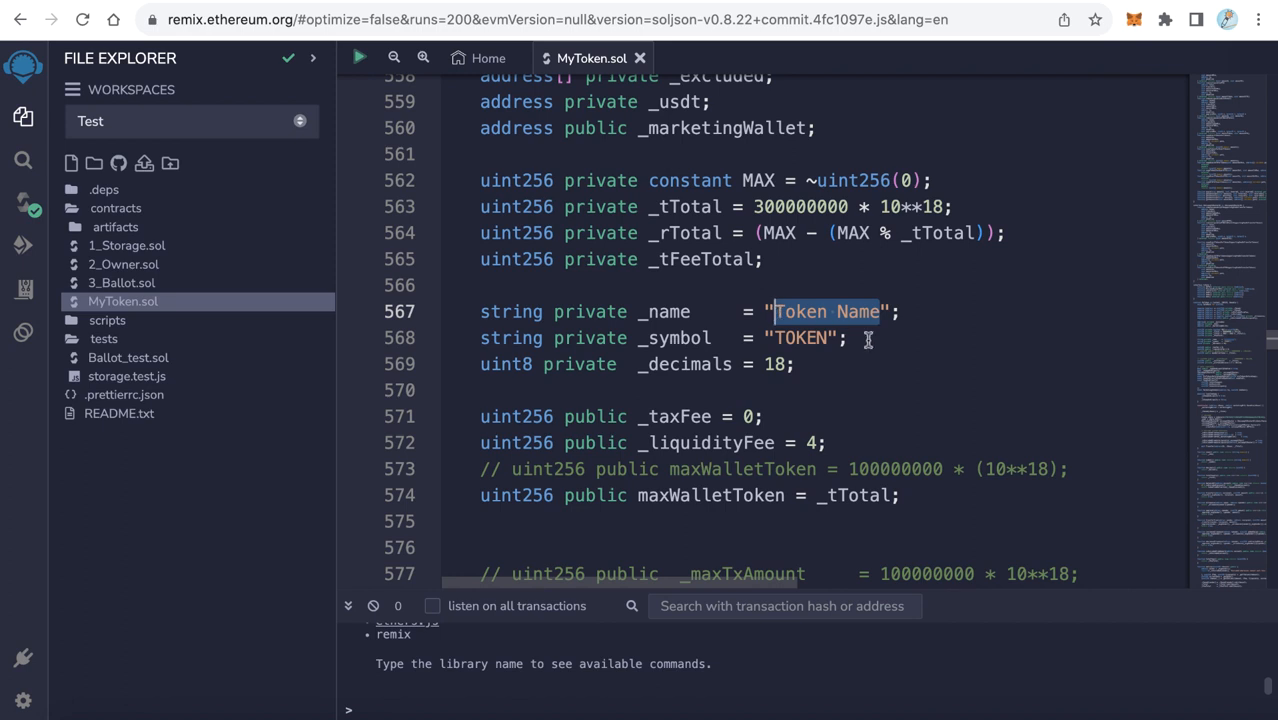
type("My")
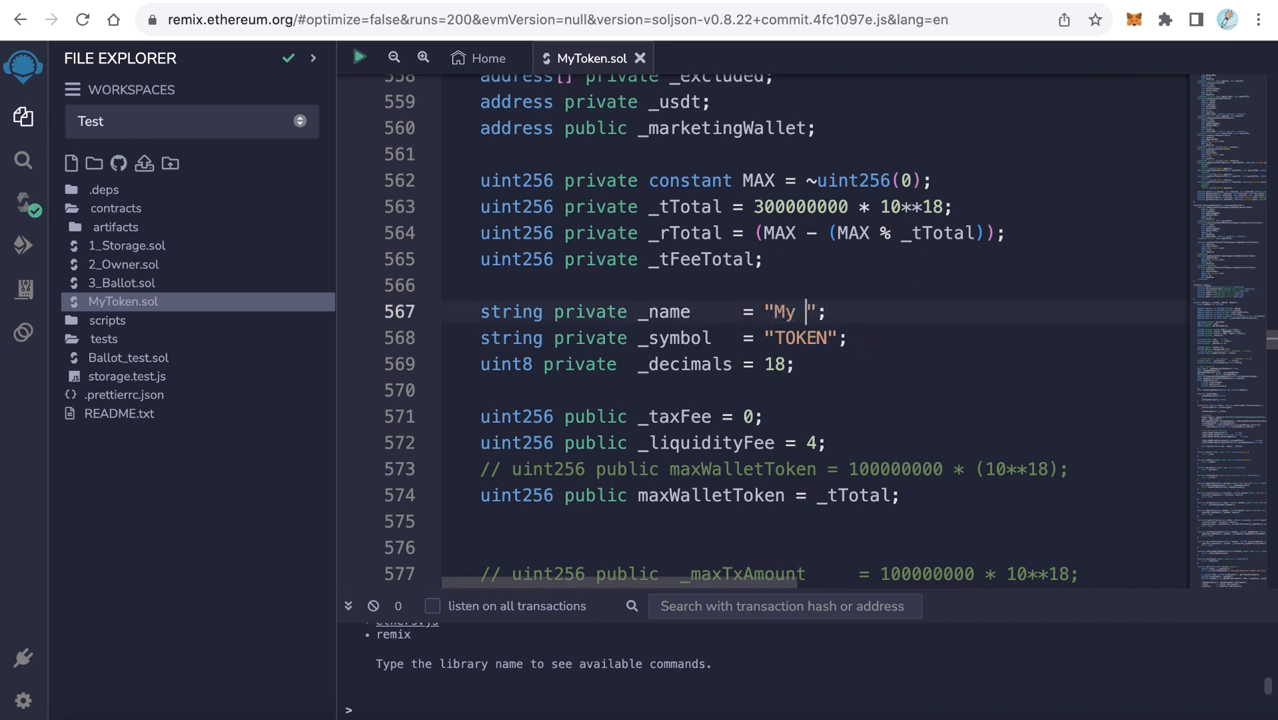
type("To")
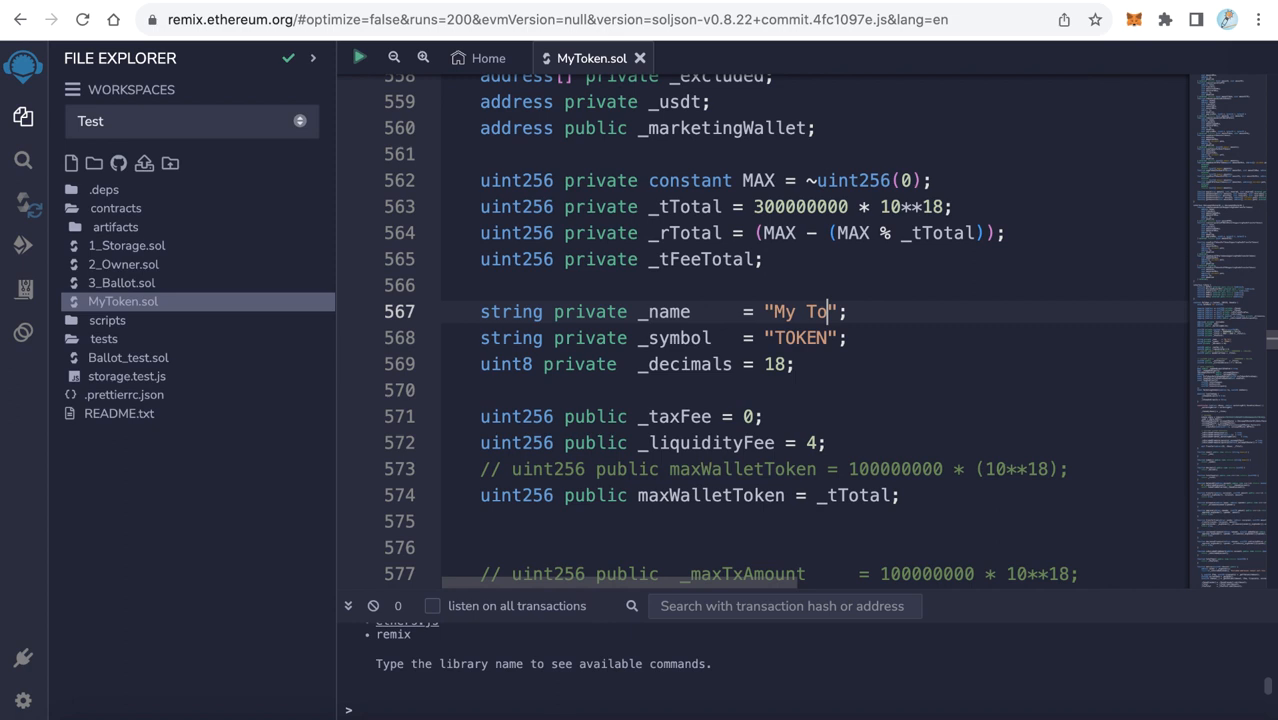
type("ken")
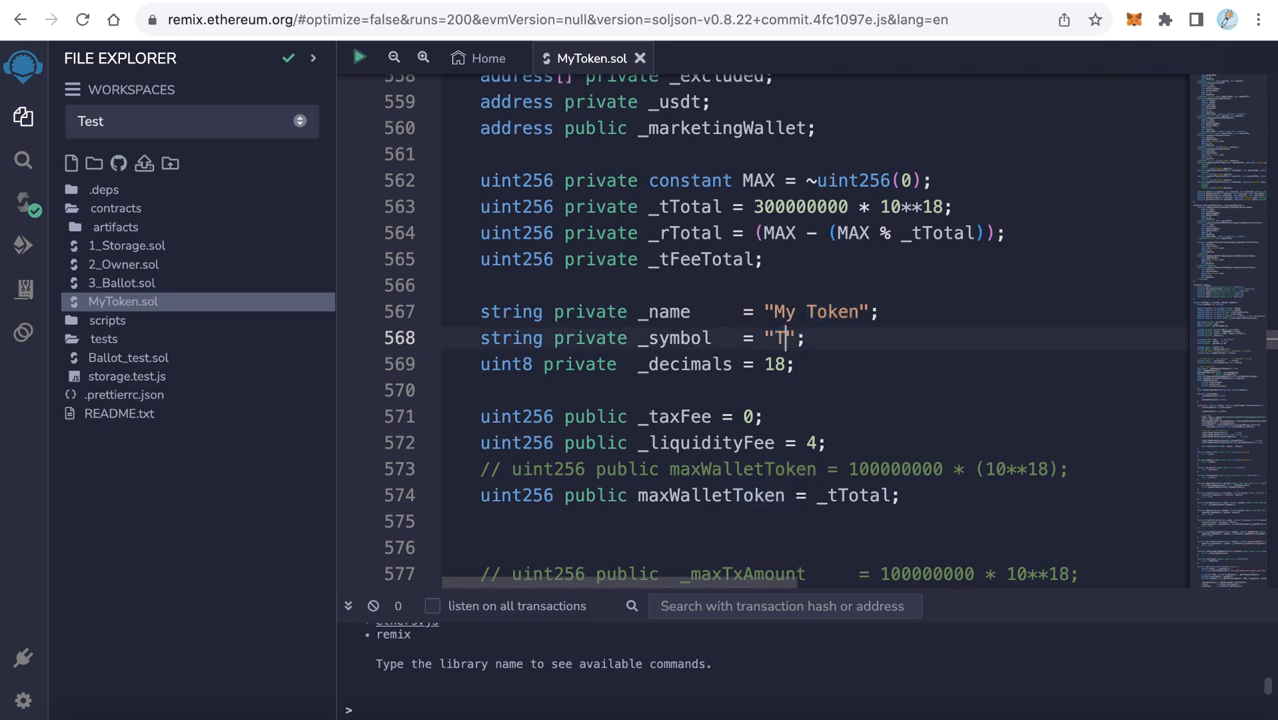
type("KN")
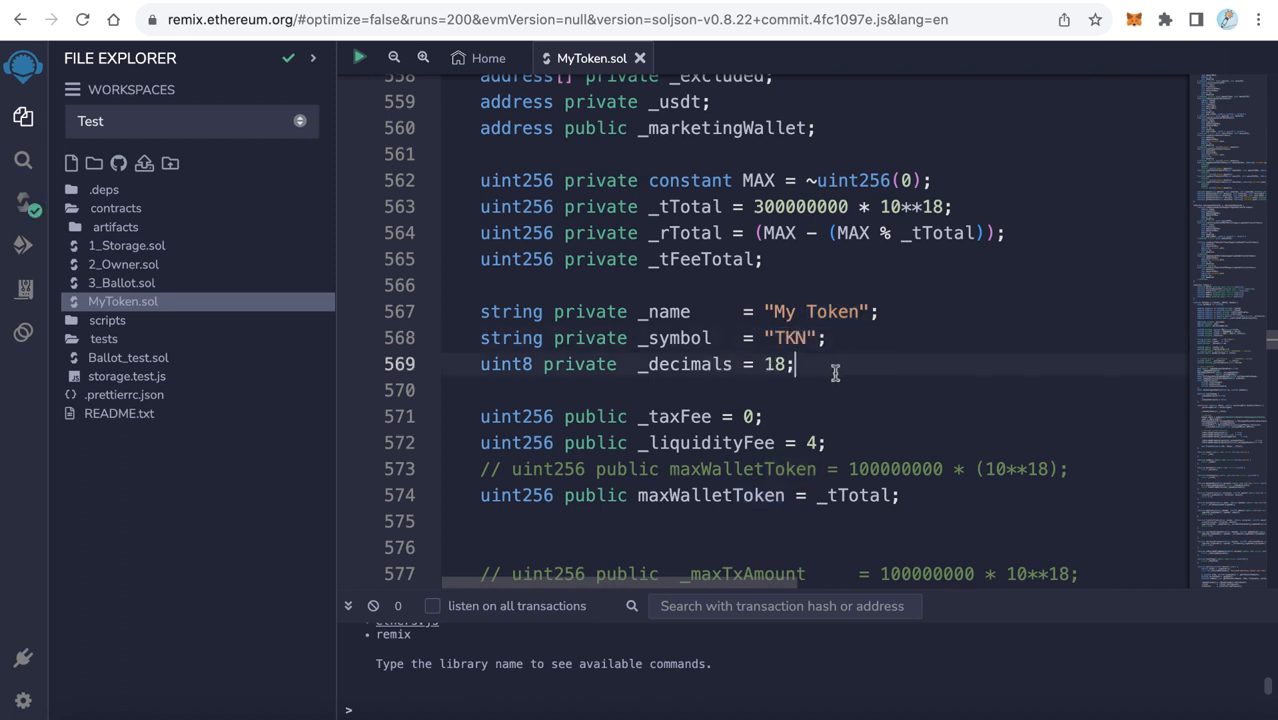
scroll("down", 3)
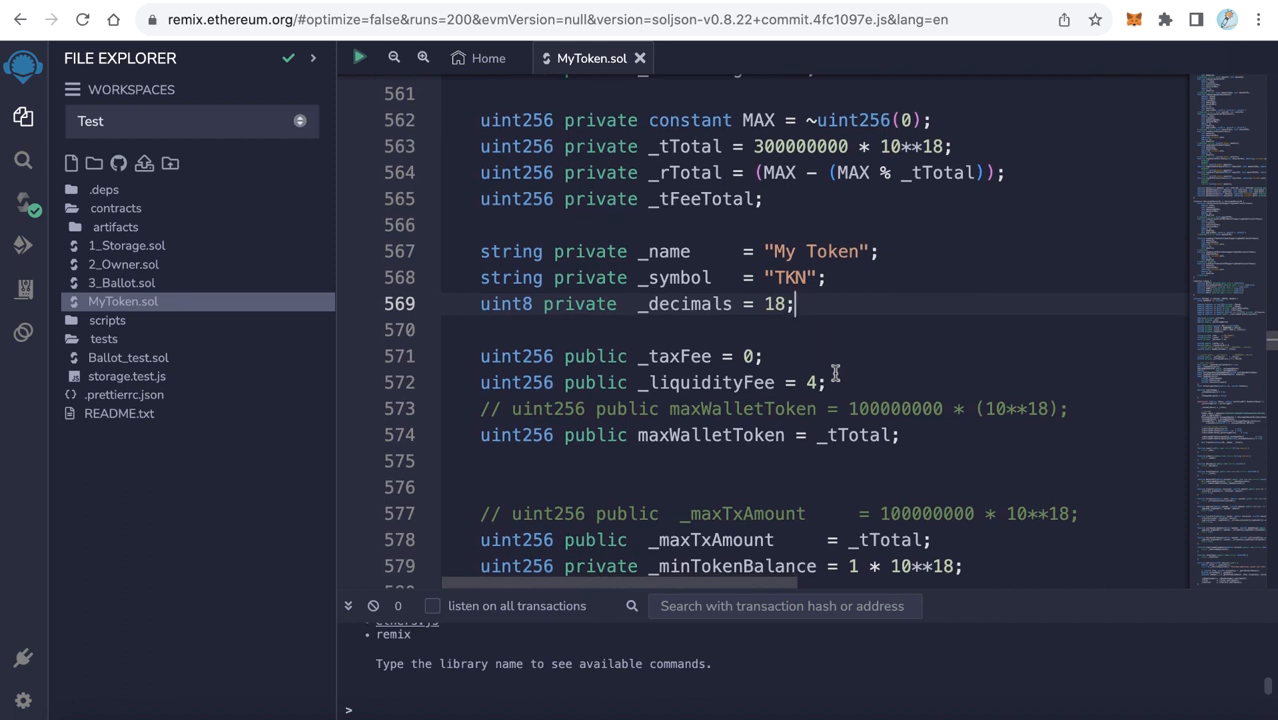
mouse_move(877, 375)
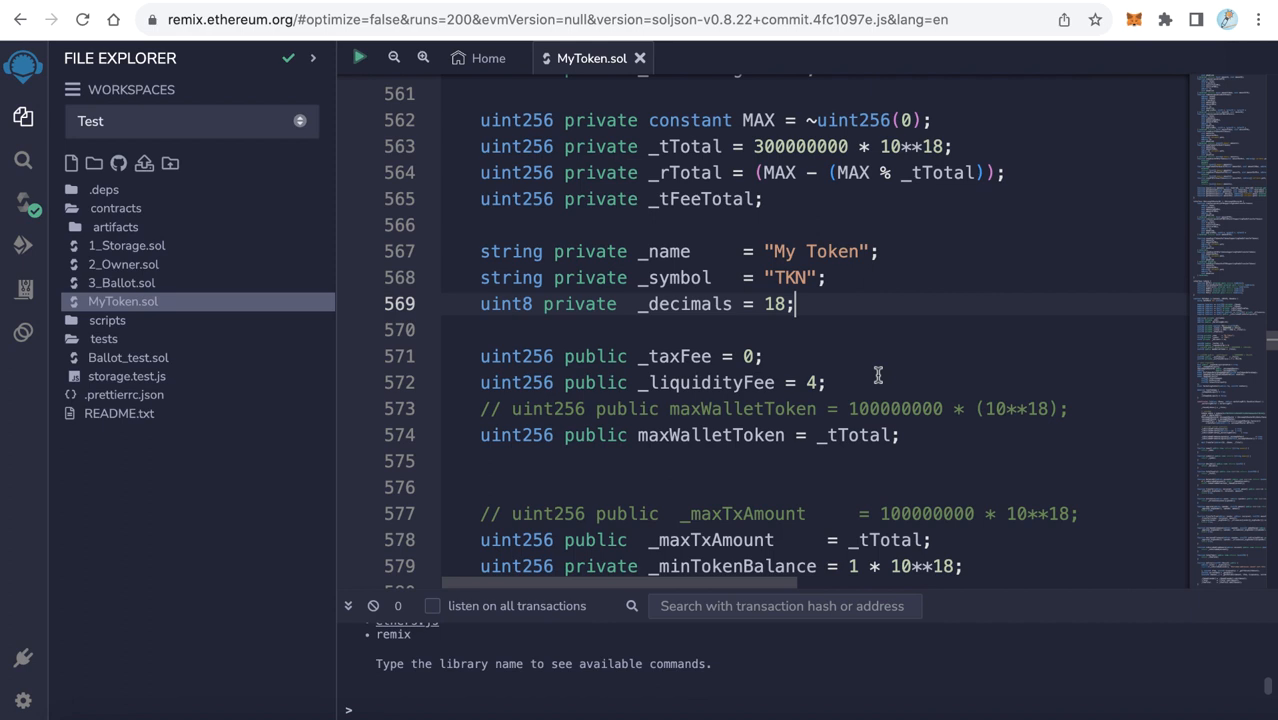
mouse_move(680, 383)
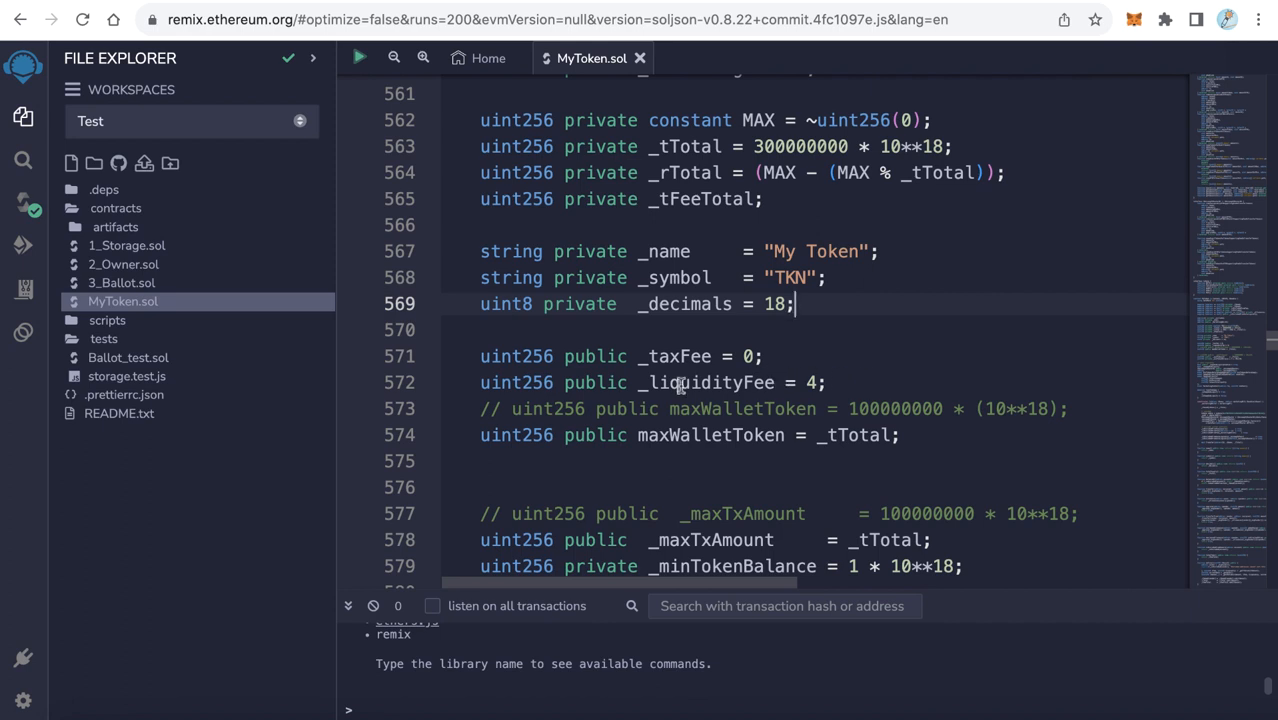
Review the fee settings (tax fee 0, liquidity fee 4) and the token name declaration
double_click(703, 383)
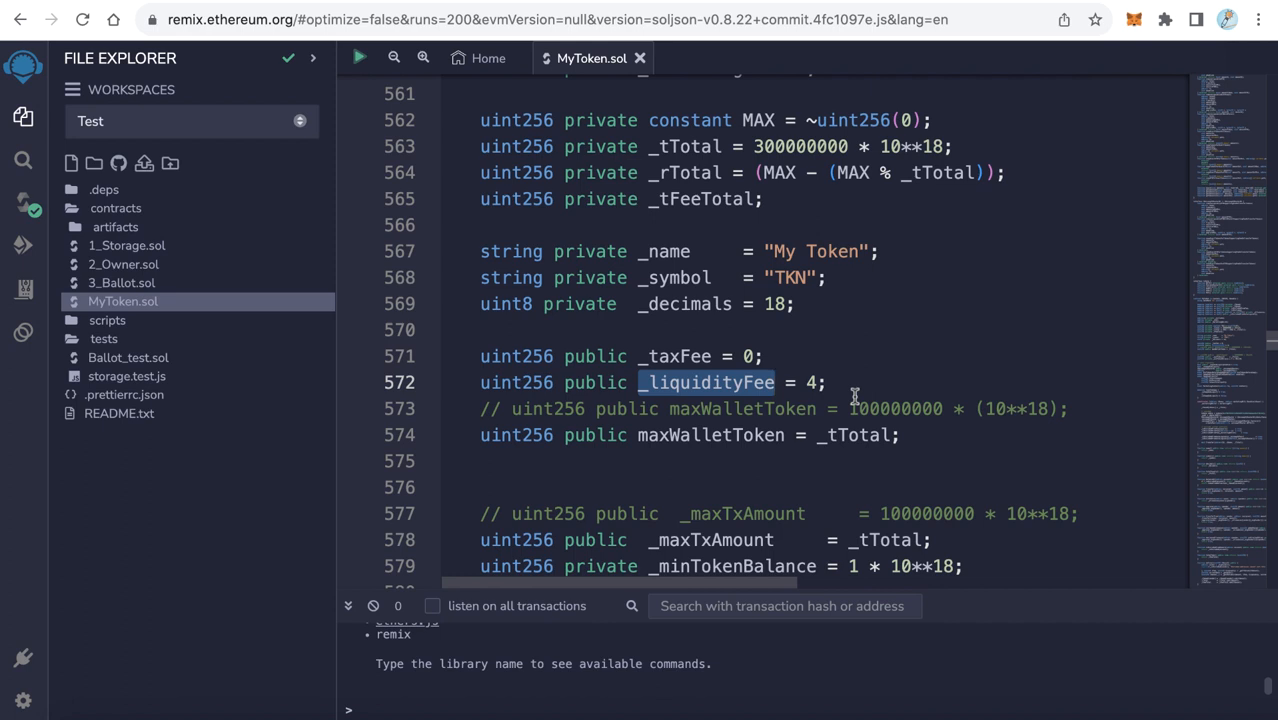
left_click(814, 382)
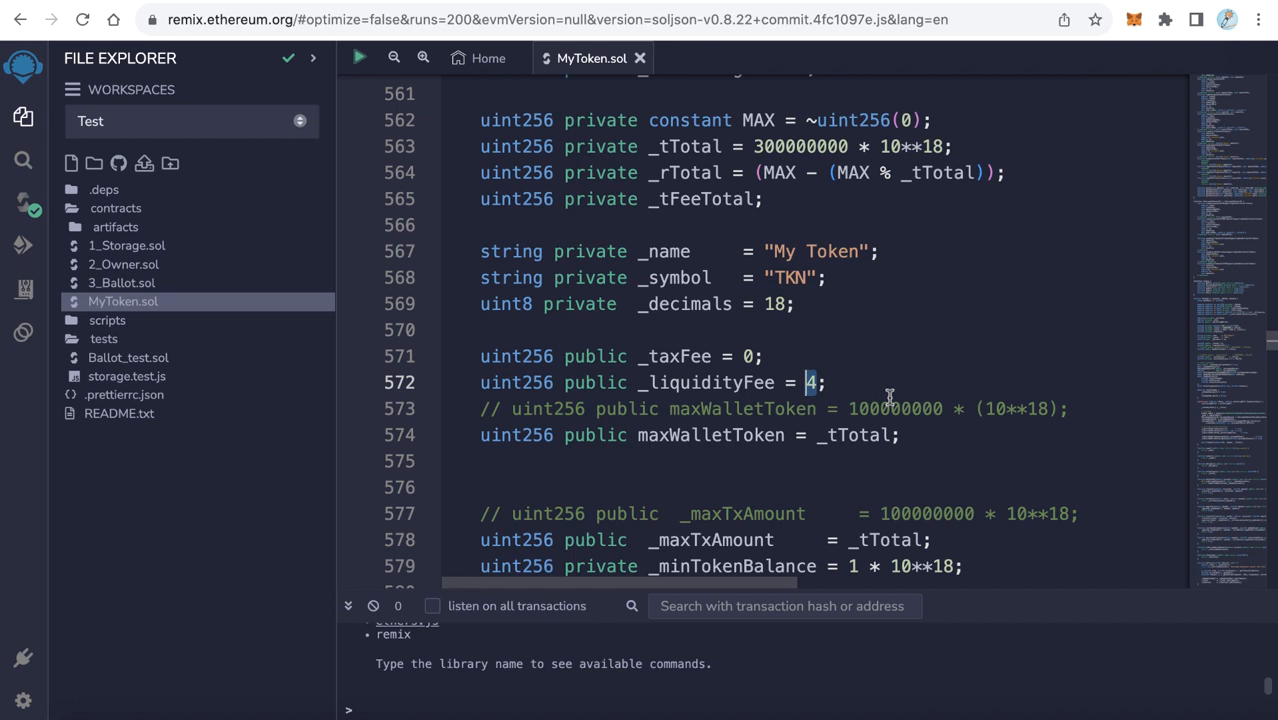
left_click(836, 383)
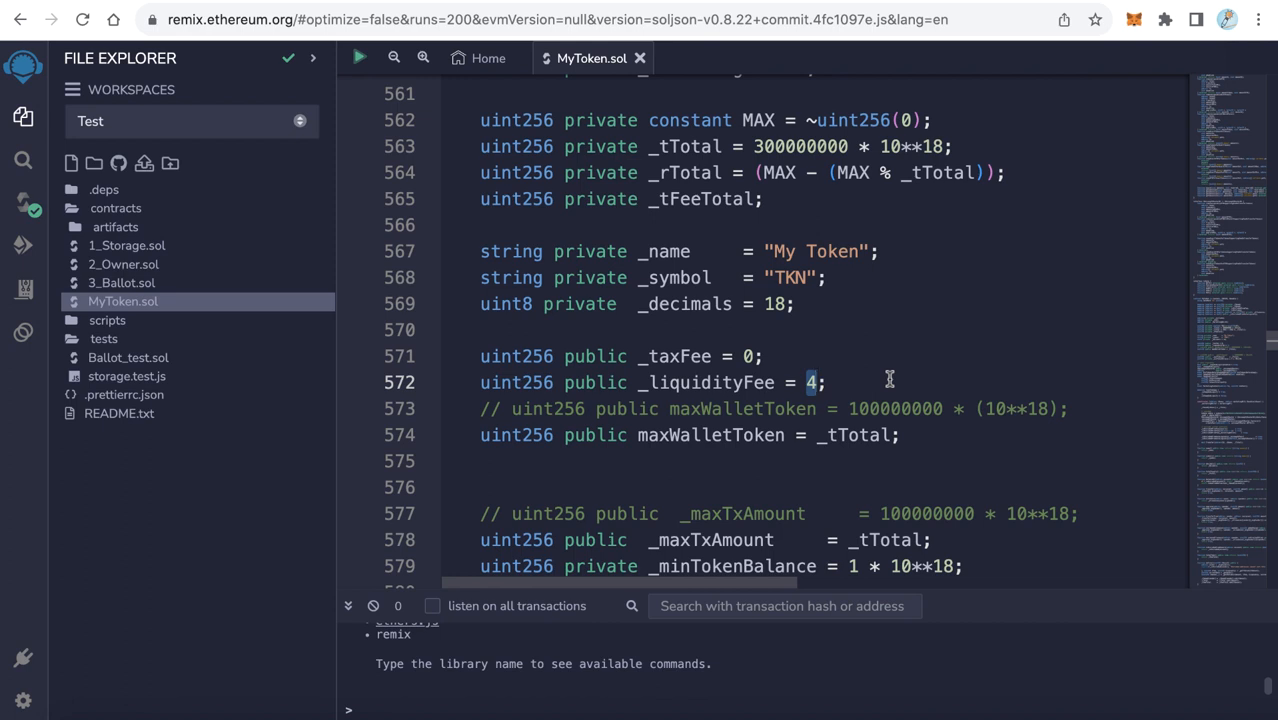
scroll("down", 3)
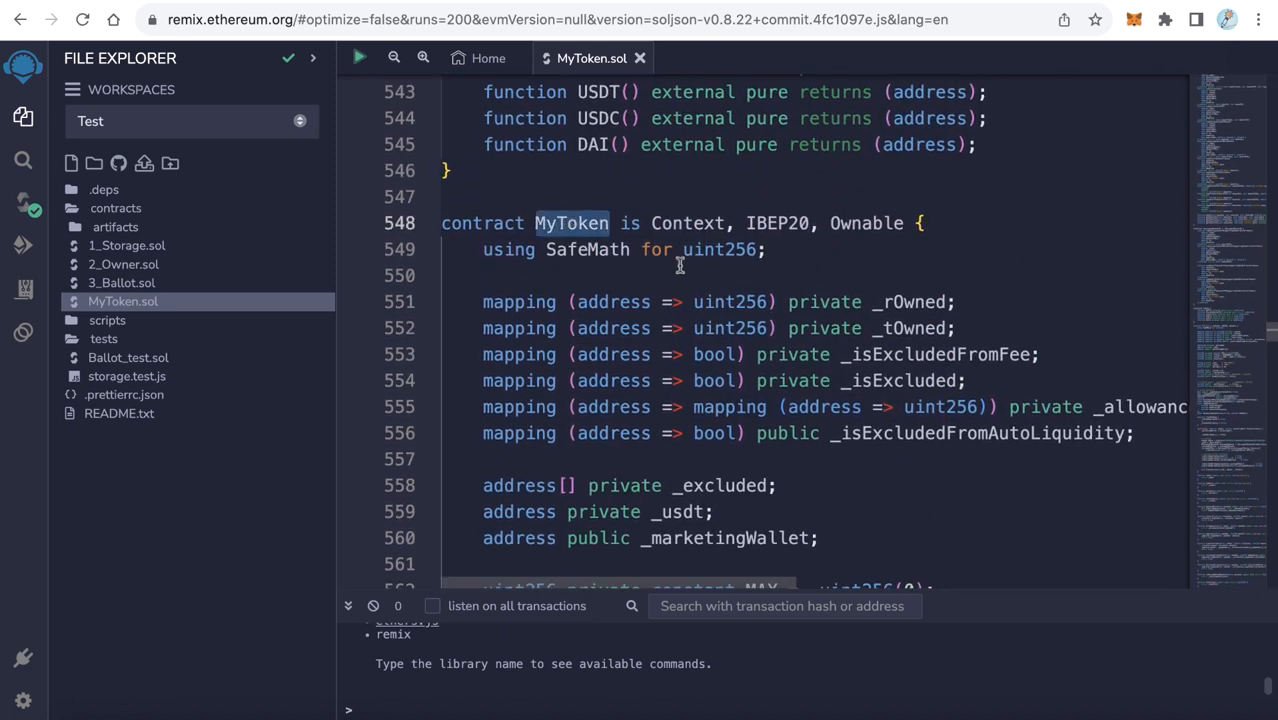
mouse_move(612, 262)
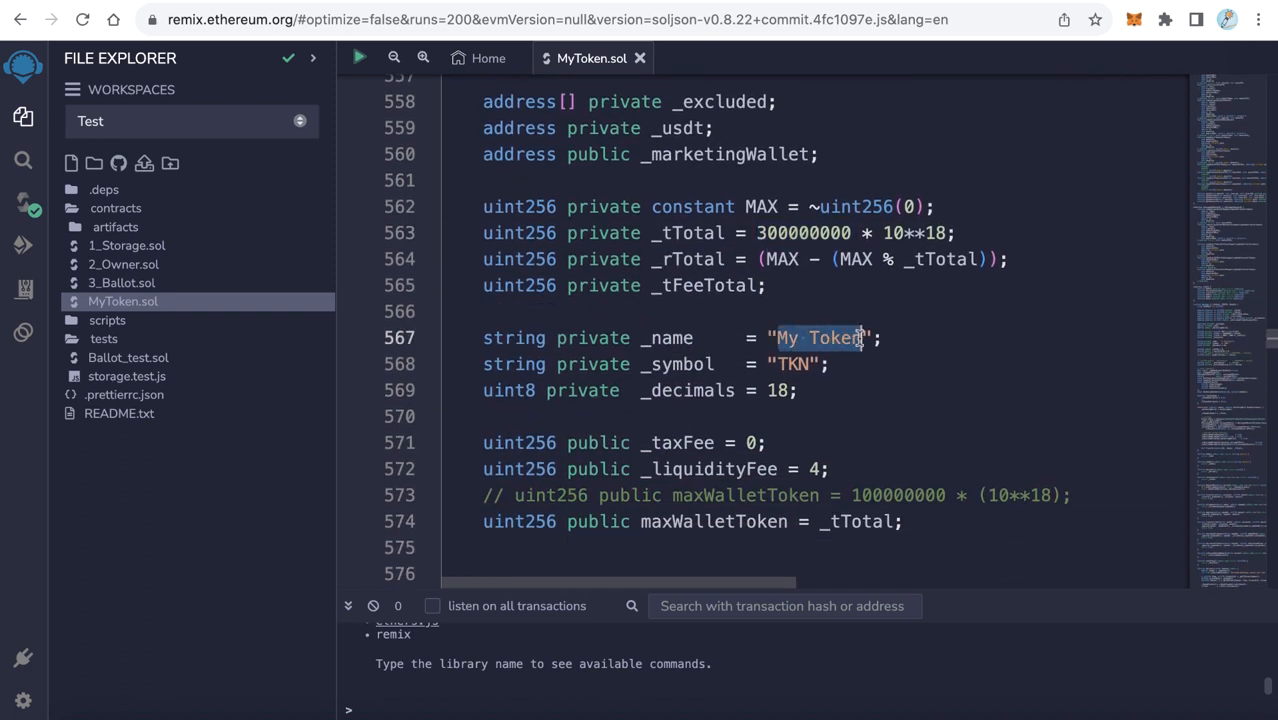
double_click(805, 364)
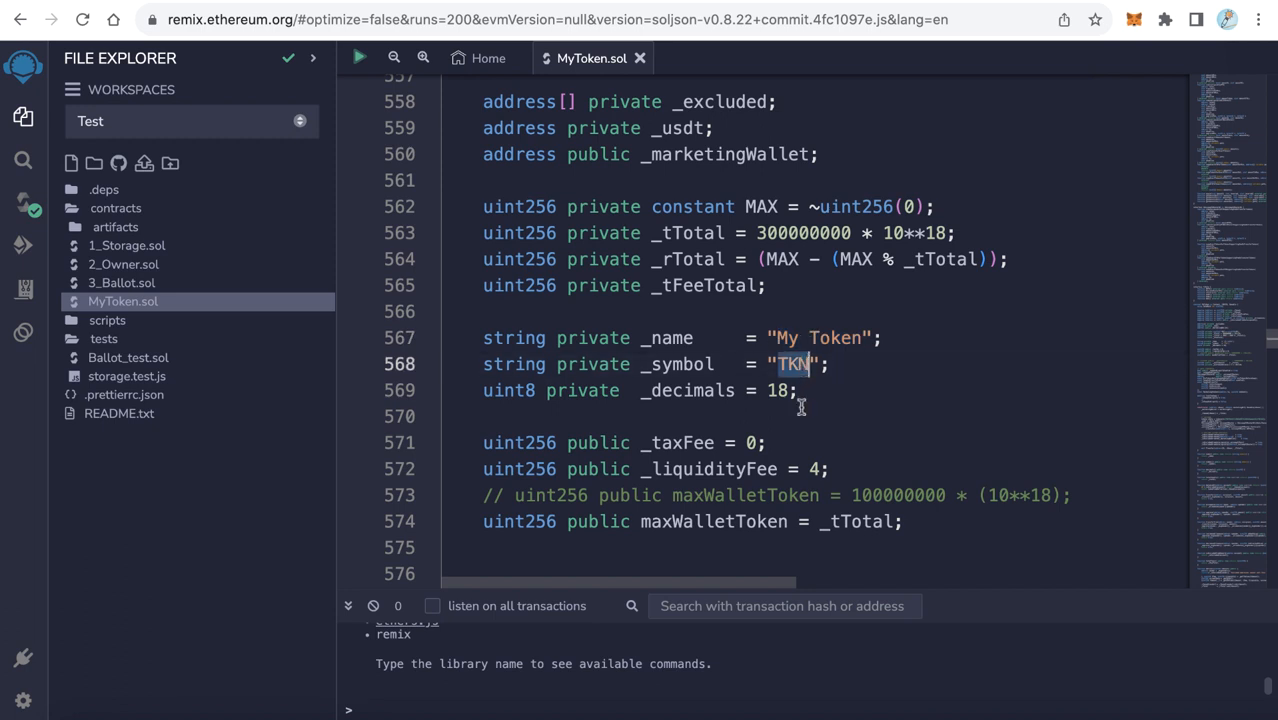
scroll("down", 3)
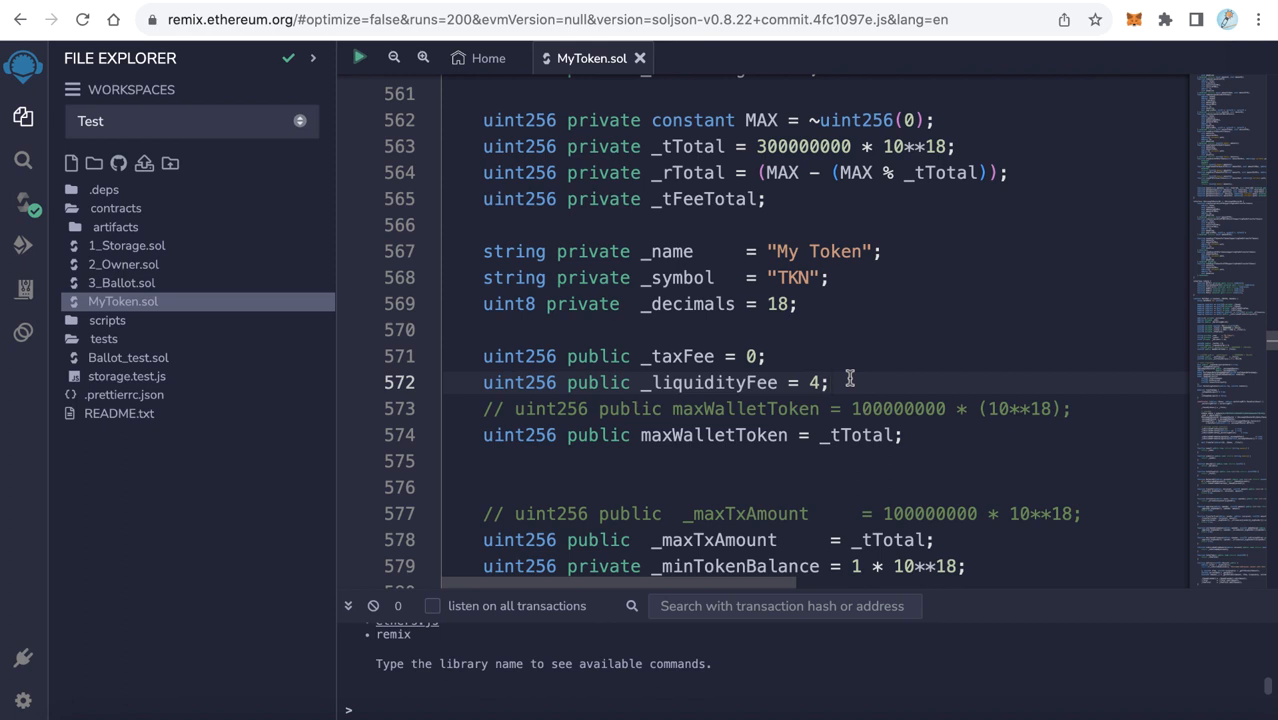
scroll("down", 3)
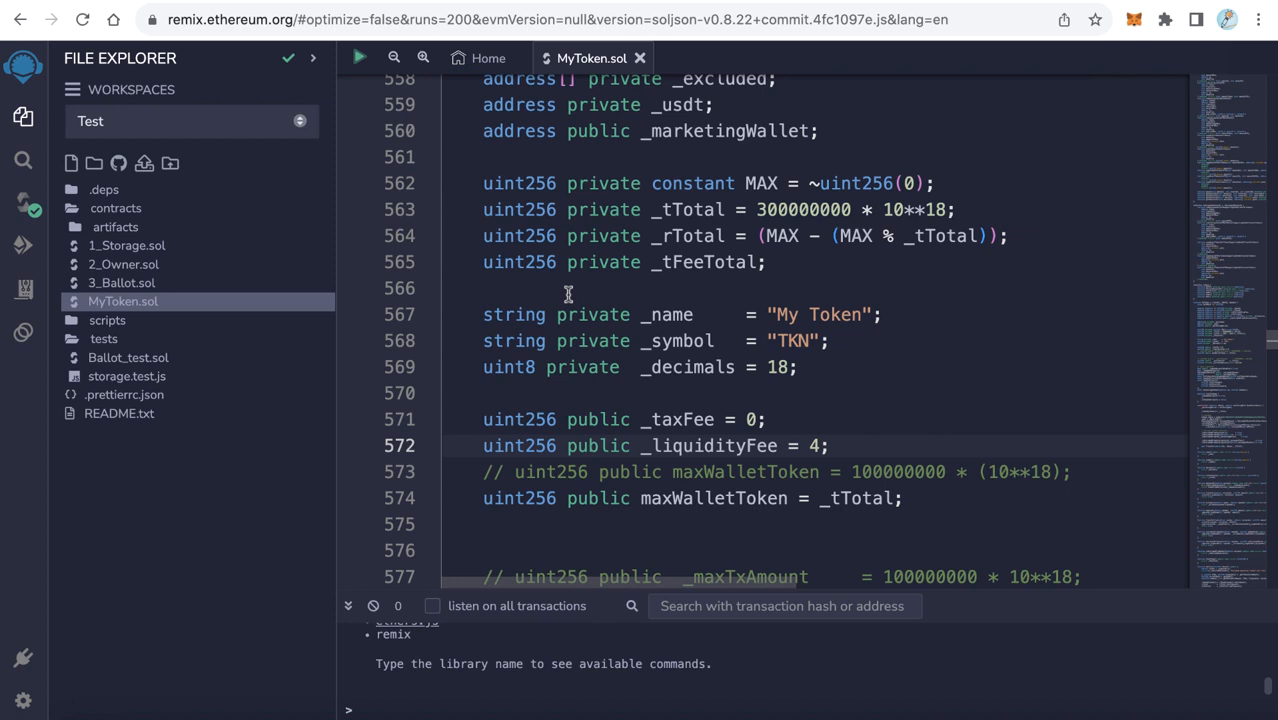
mouse_move(23, 203)
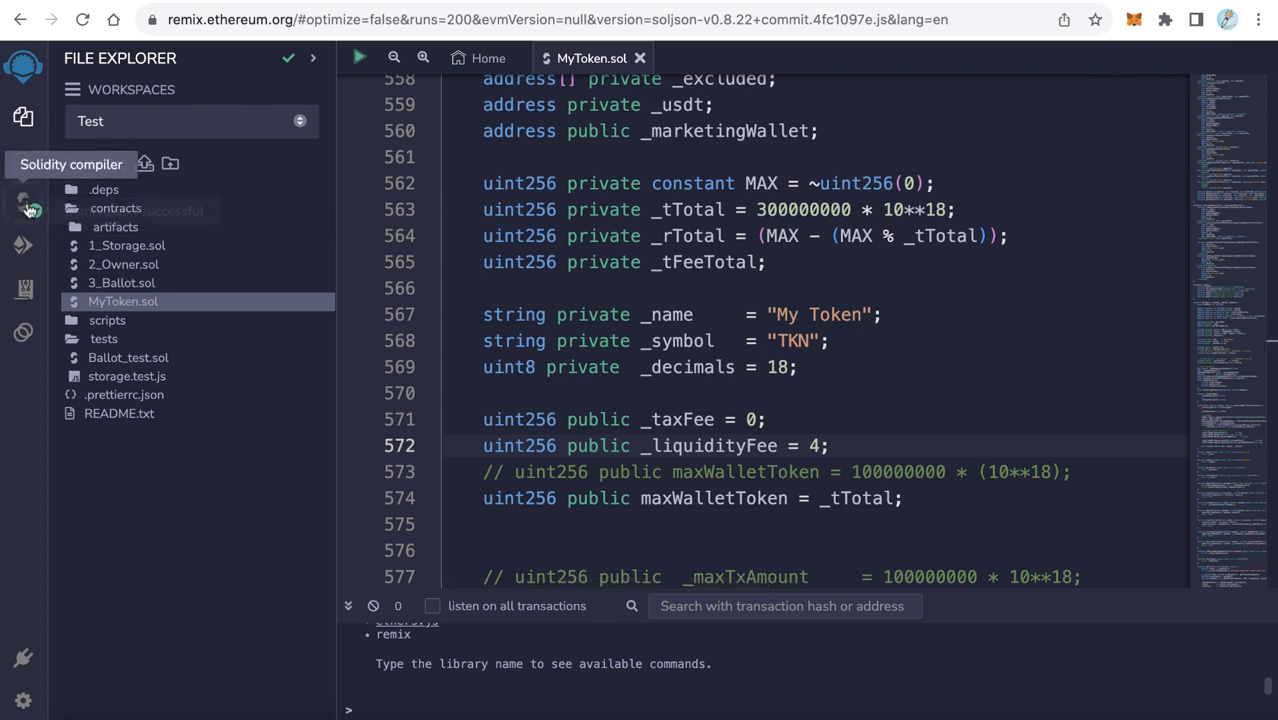
Enable compiler optimization at 200 runs and compile MyToken.sol
left_click(24, 205)
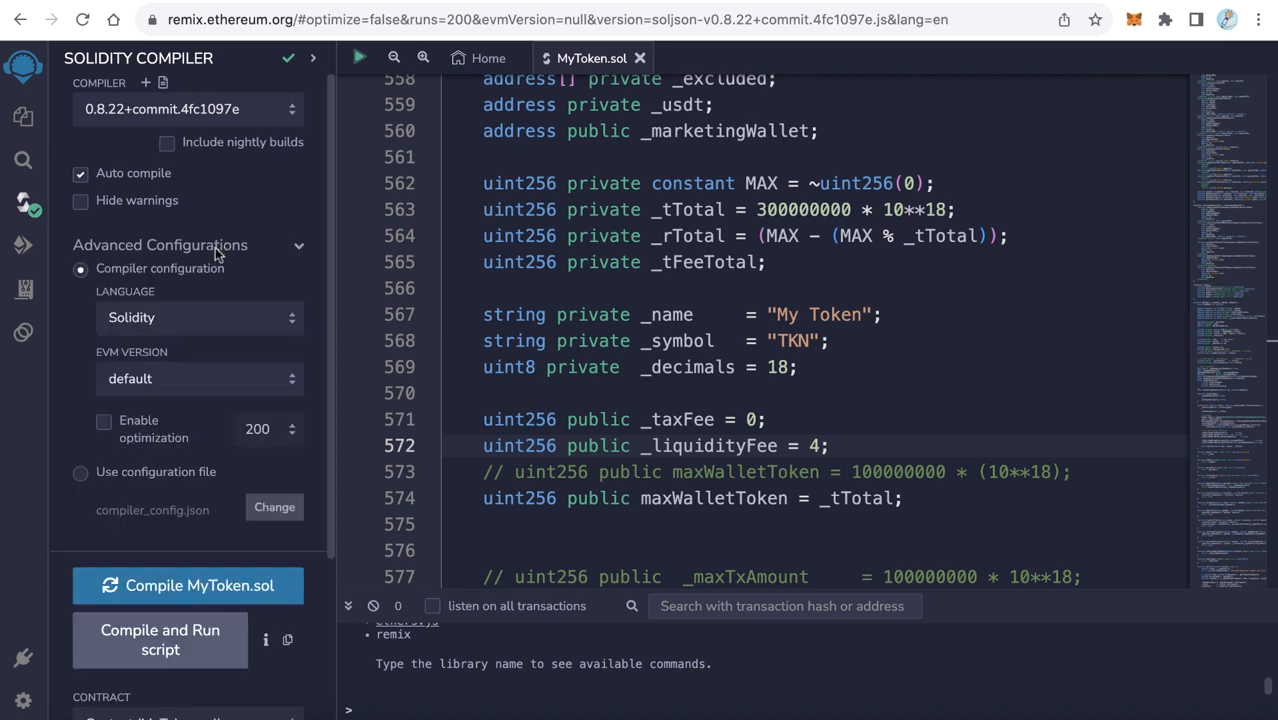
left_click(101, 422)
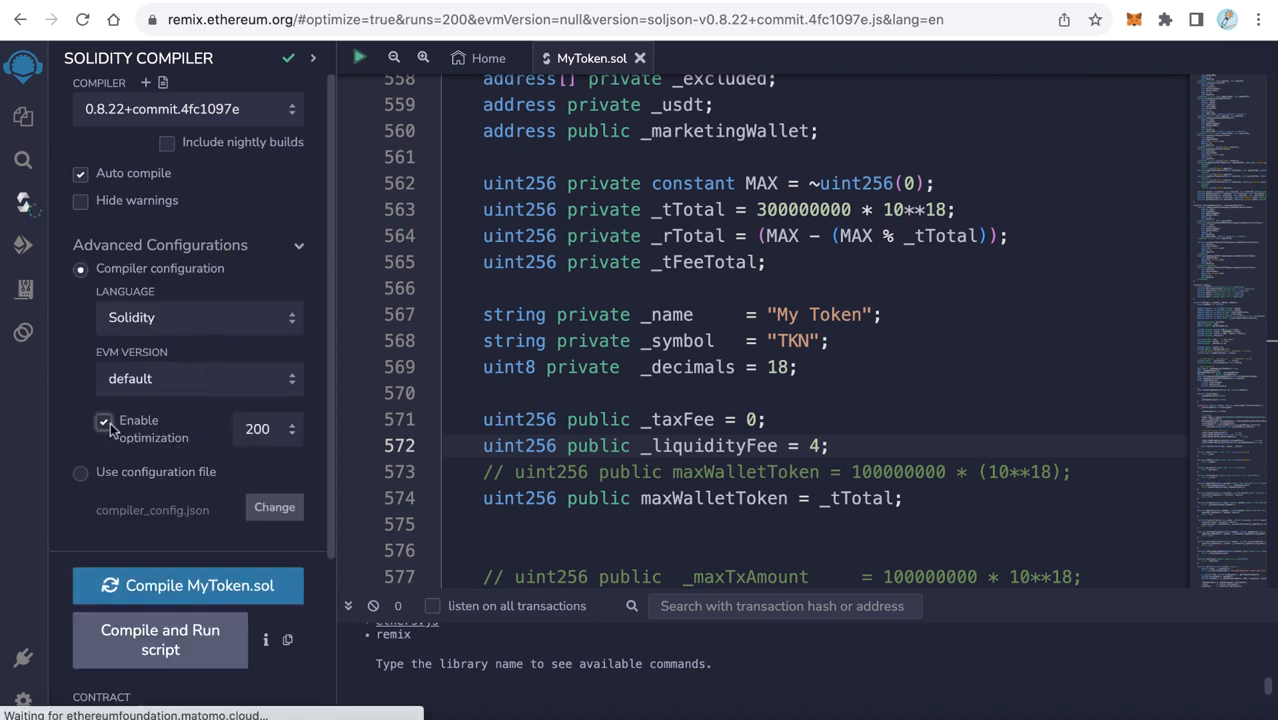
left_click(103, 421)
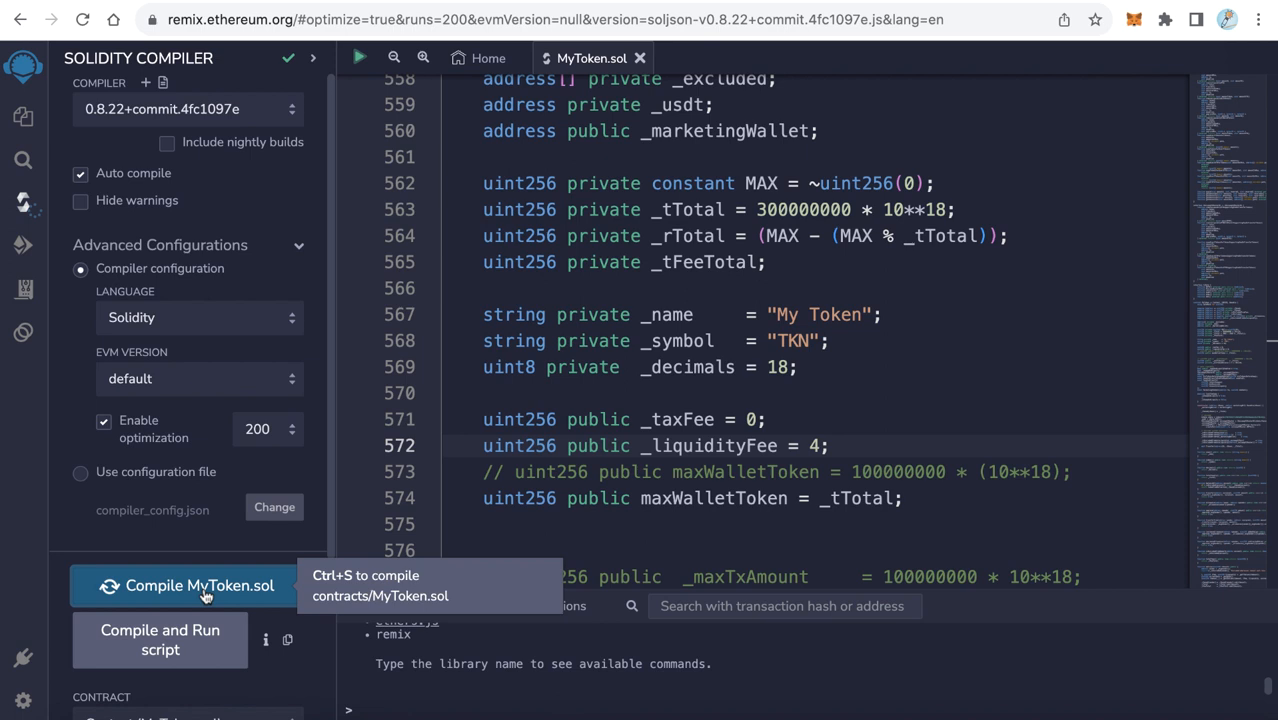
left_click(199, 586)
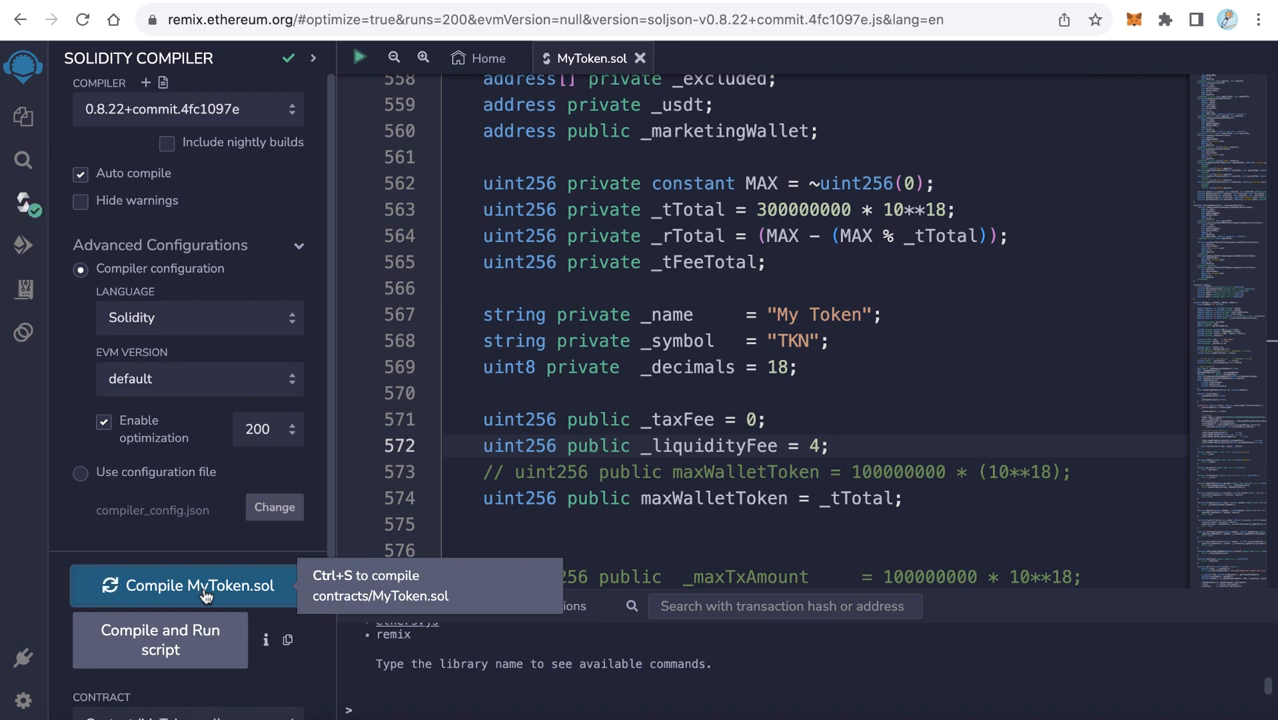
left_click(187, 586)
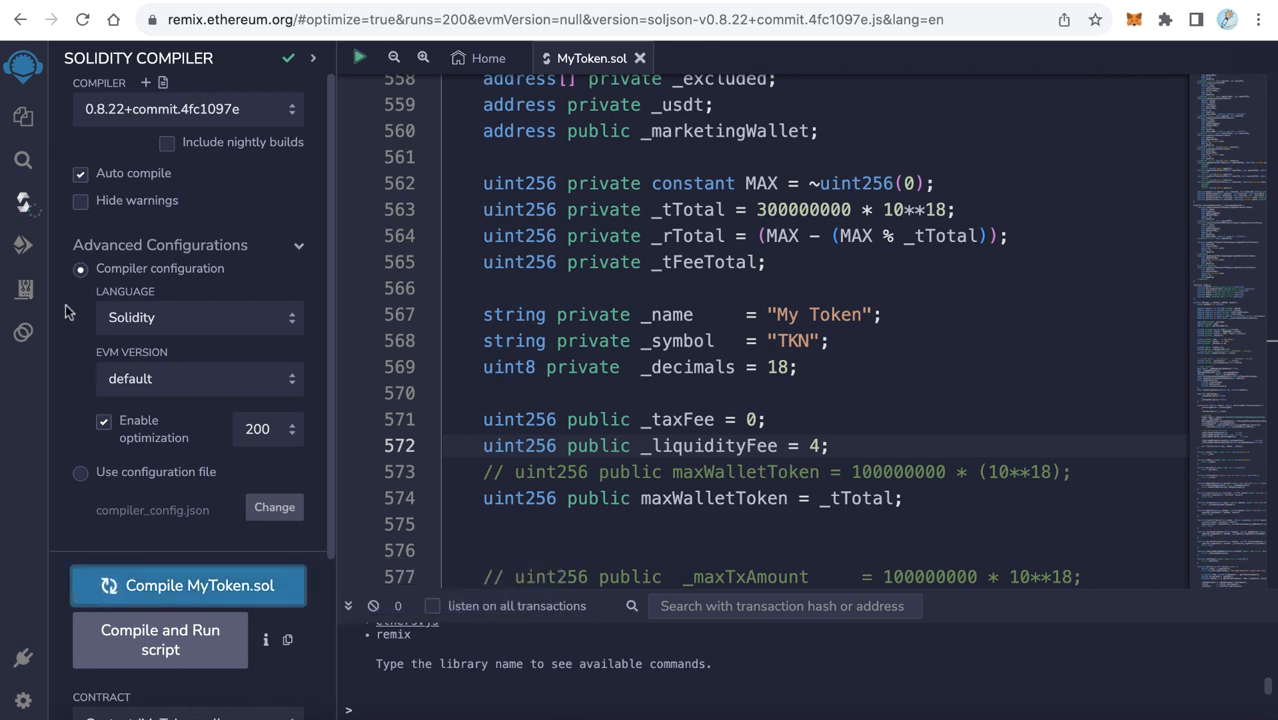
left_click(187, 585)
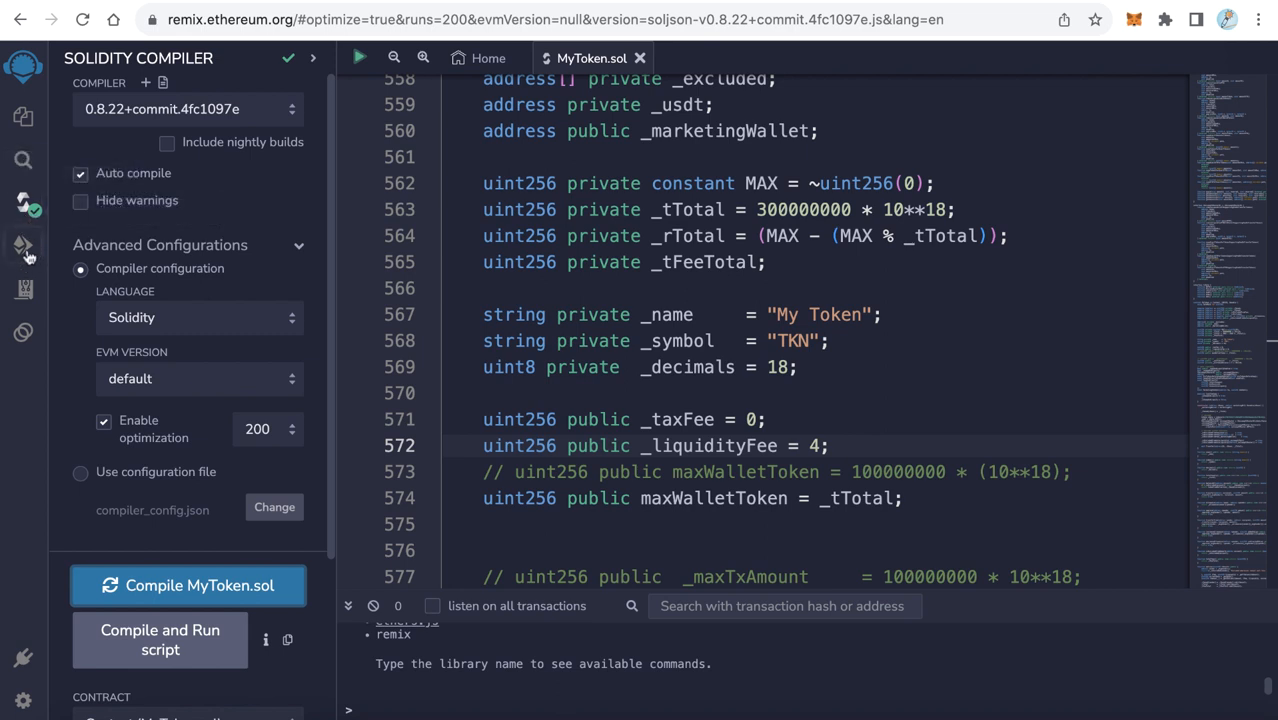
mouse_move(224, 414)
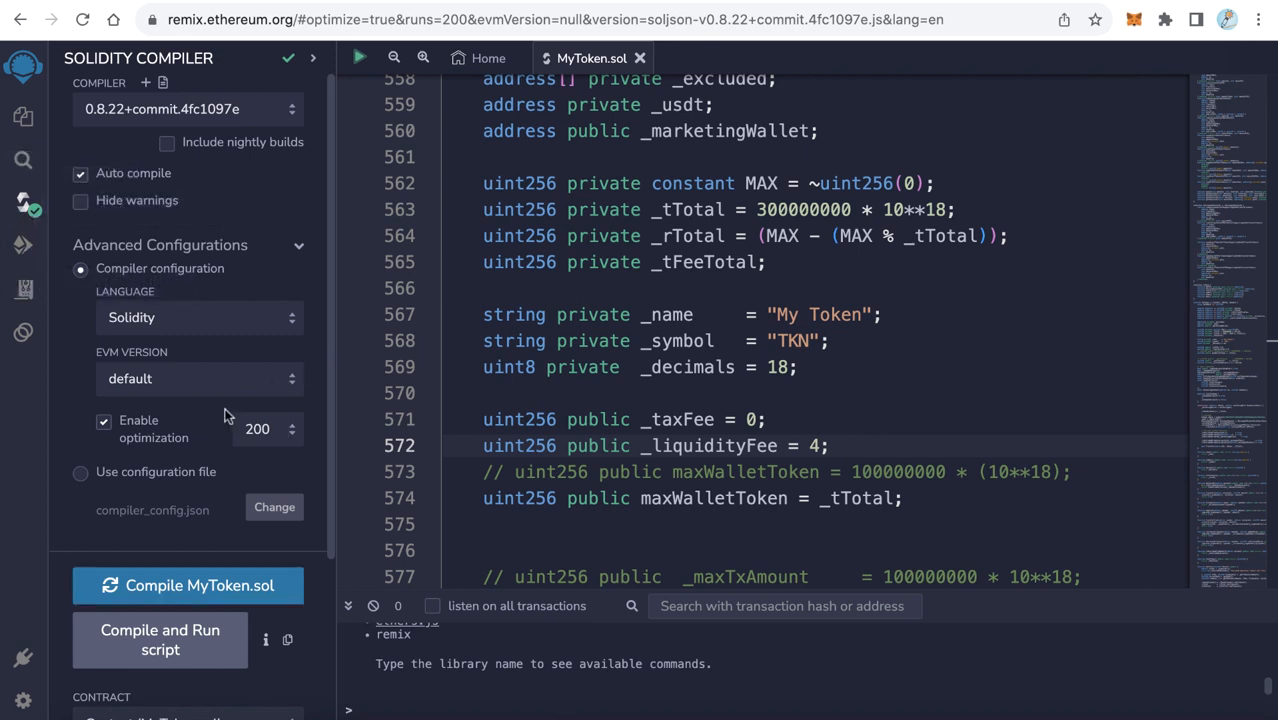
mouse_move(88, 318)
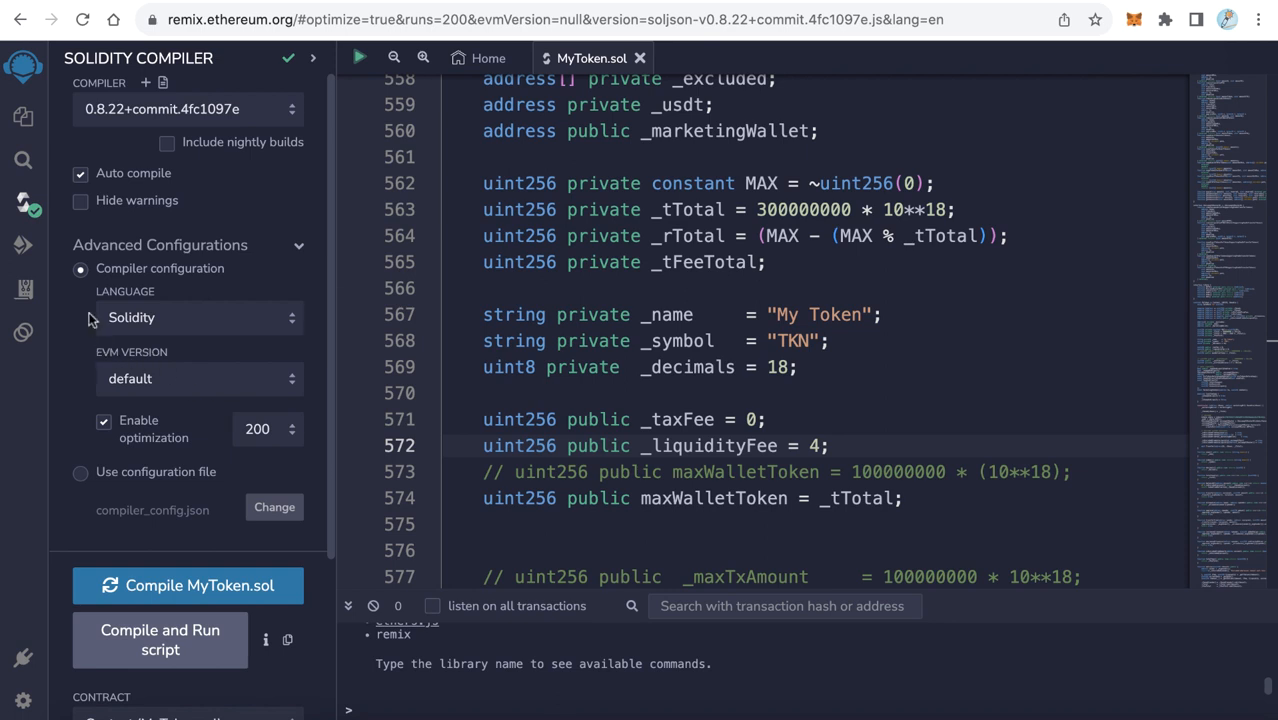
mouse_move(22, 264)
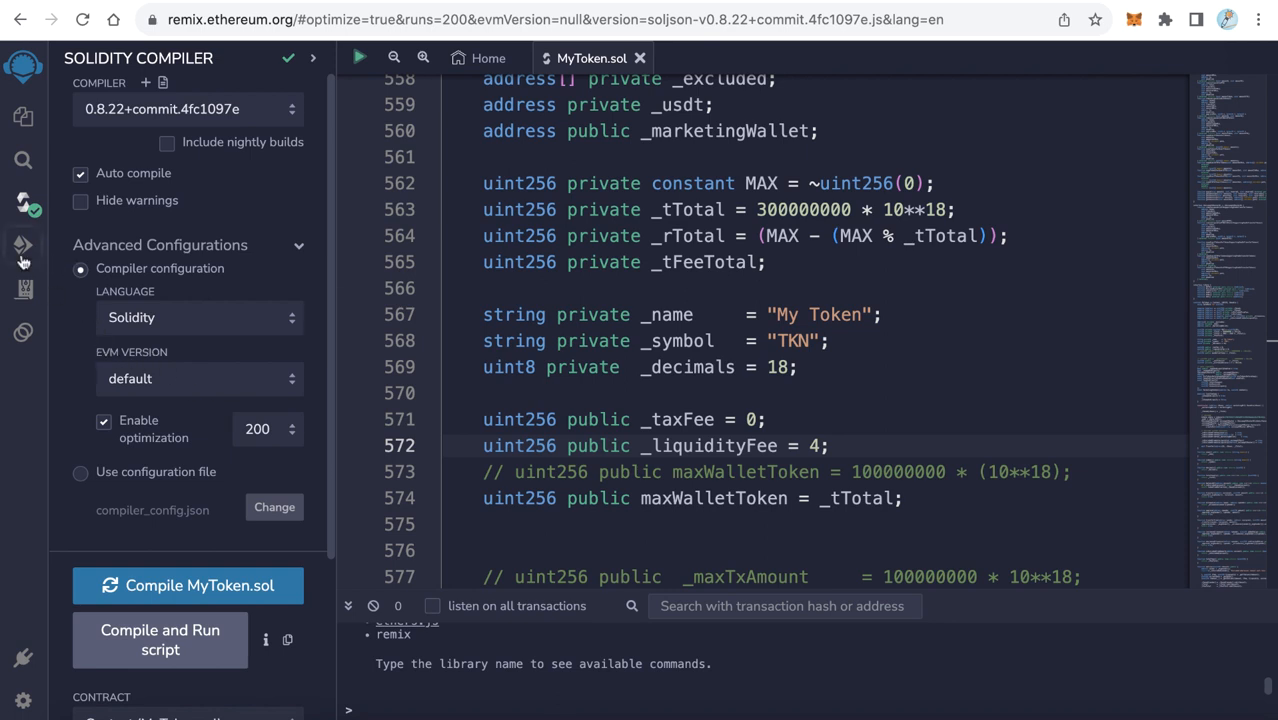
mouse_move(22, 245)
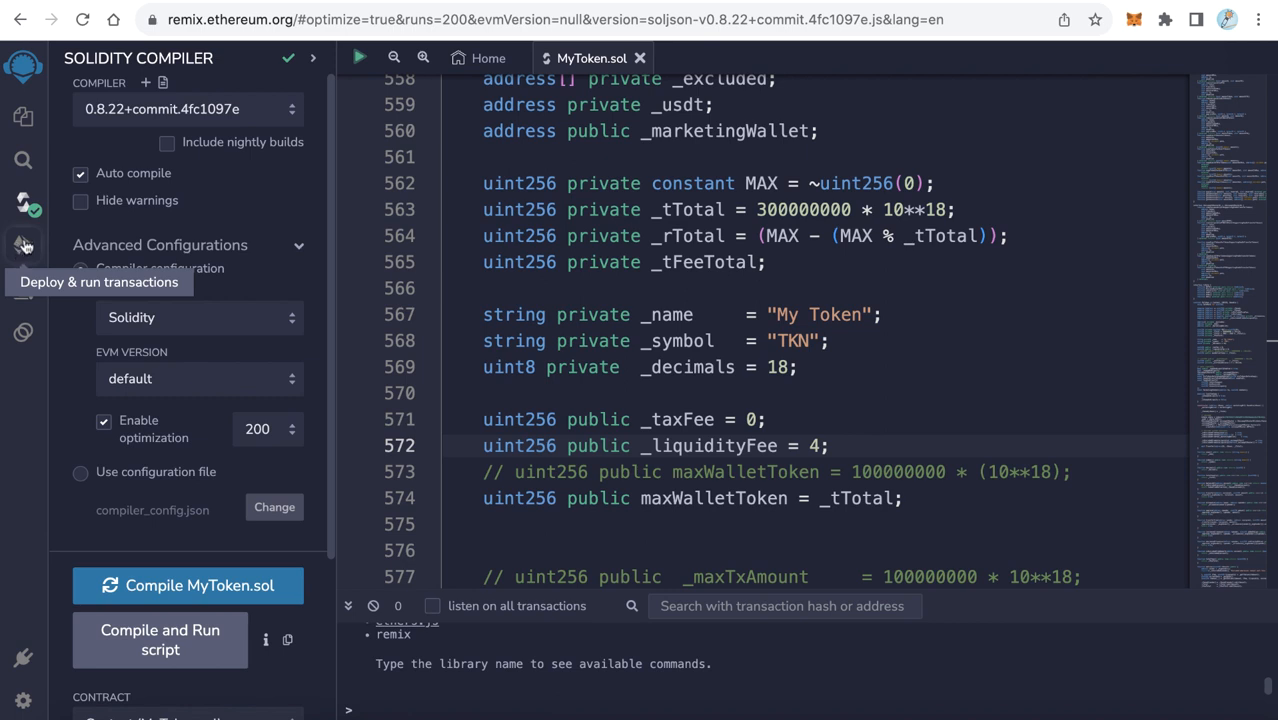
Deploy via Injected Provider - MetaMask with MyToken selected as the contract
left_click(22, 240)
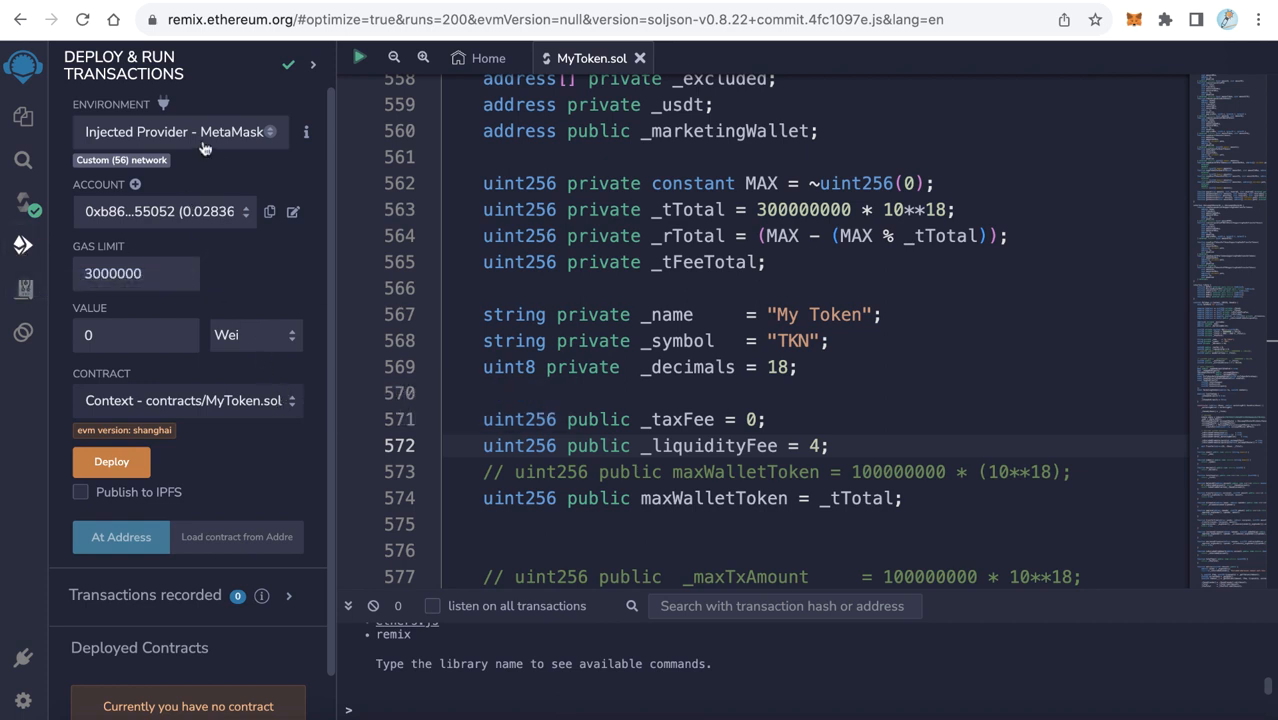
left_click(180, 131)
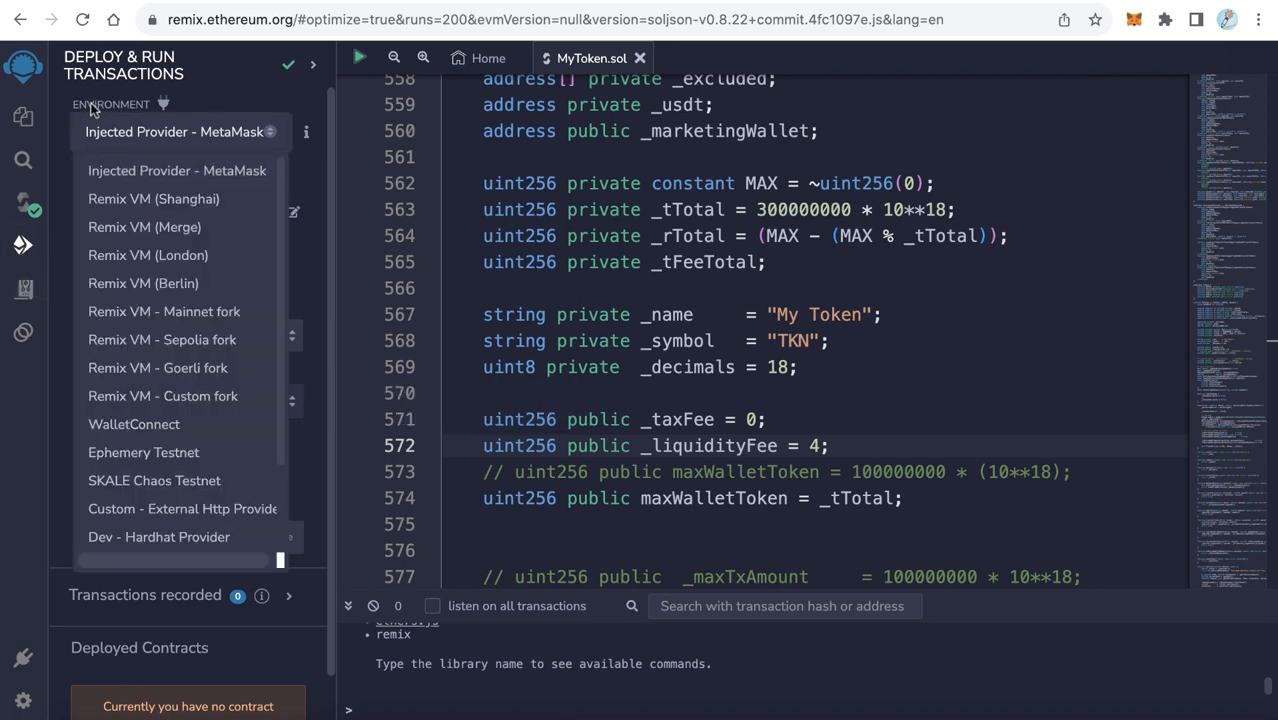
mouse_move(146, 180)
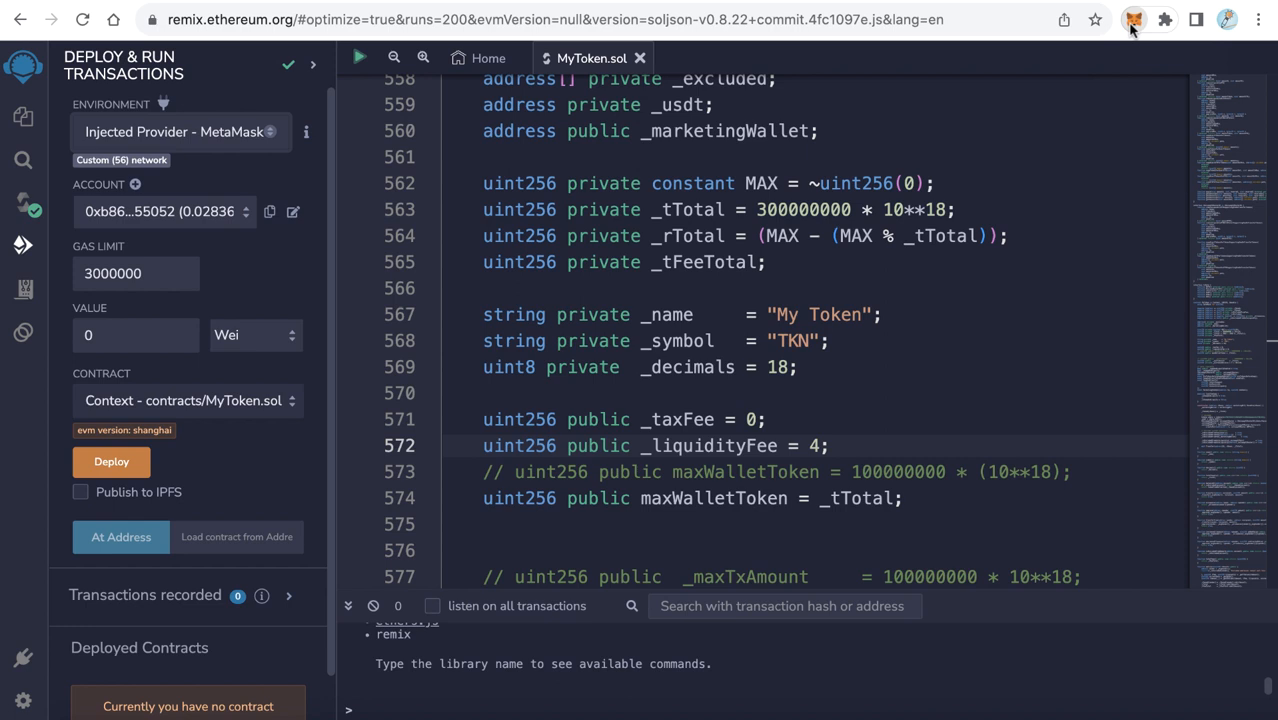
left_click(1133, 20)
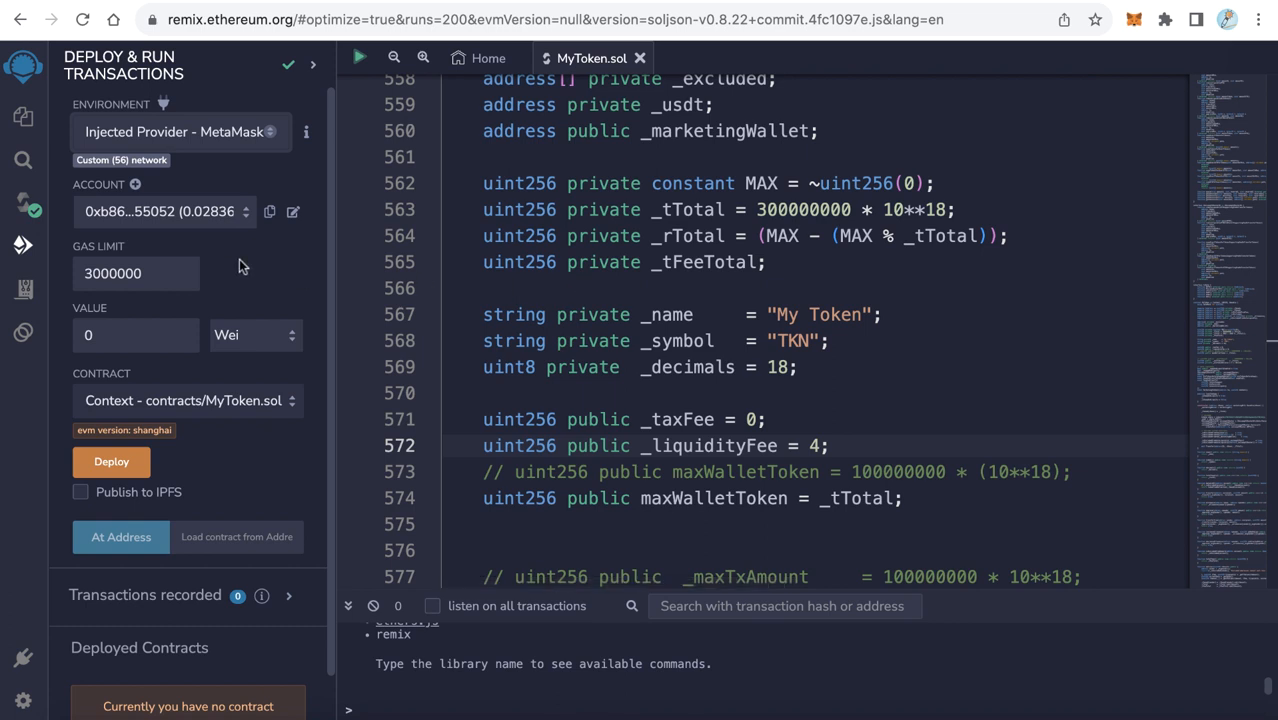
mouse_move(337, 468)
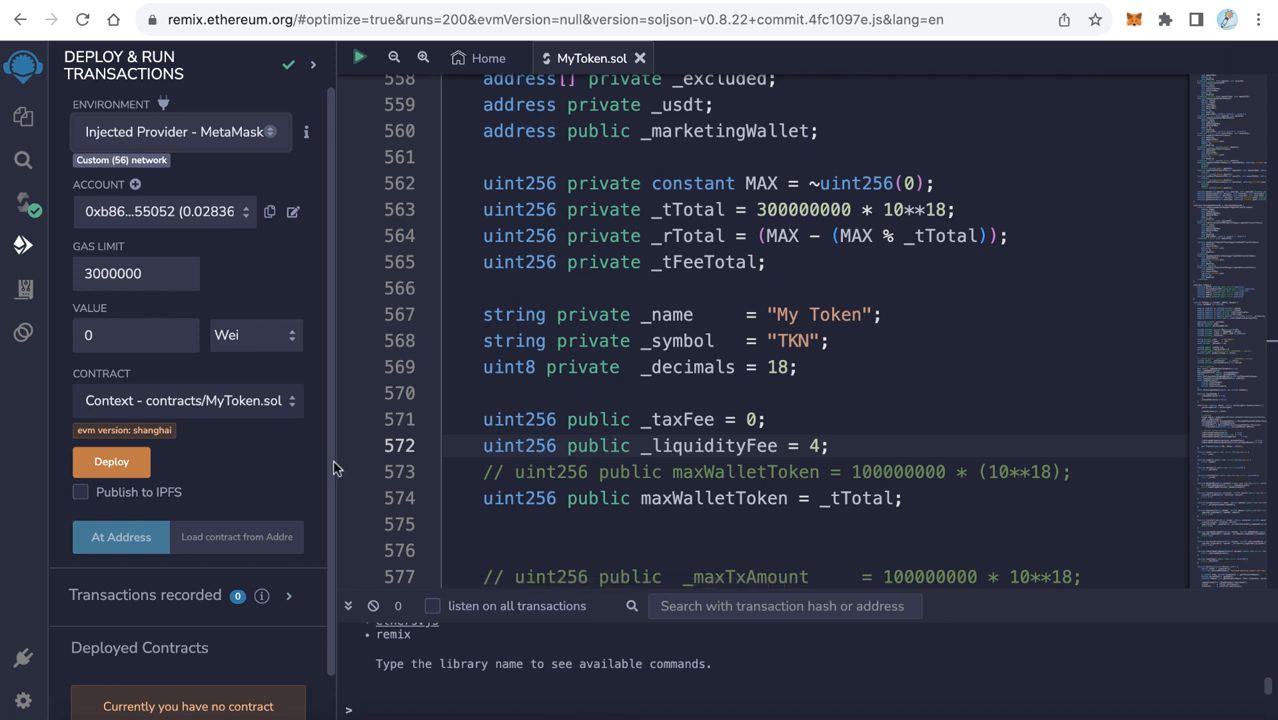
left_click(187, 401)
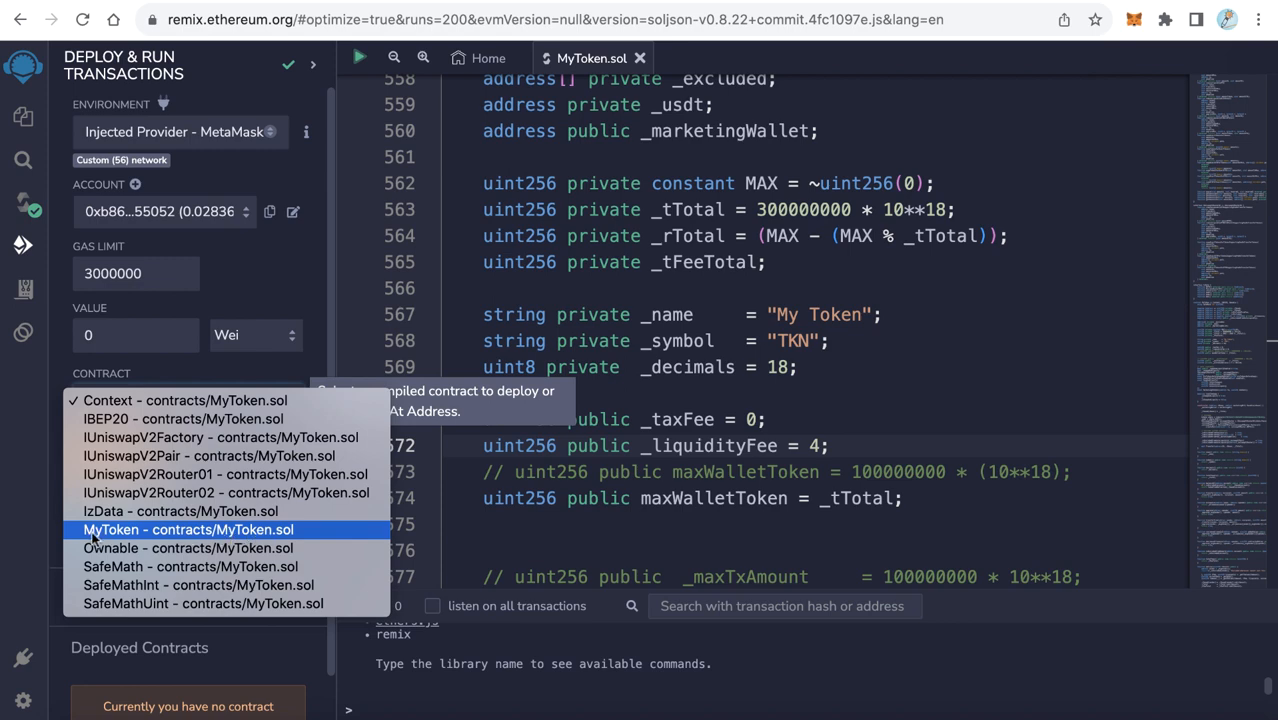
mouse_move(117, 535)
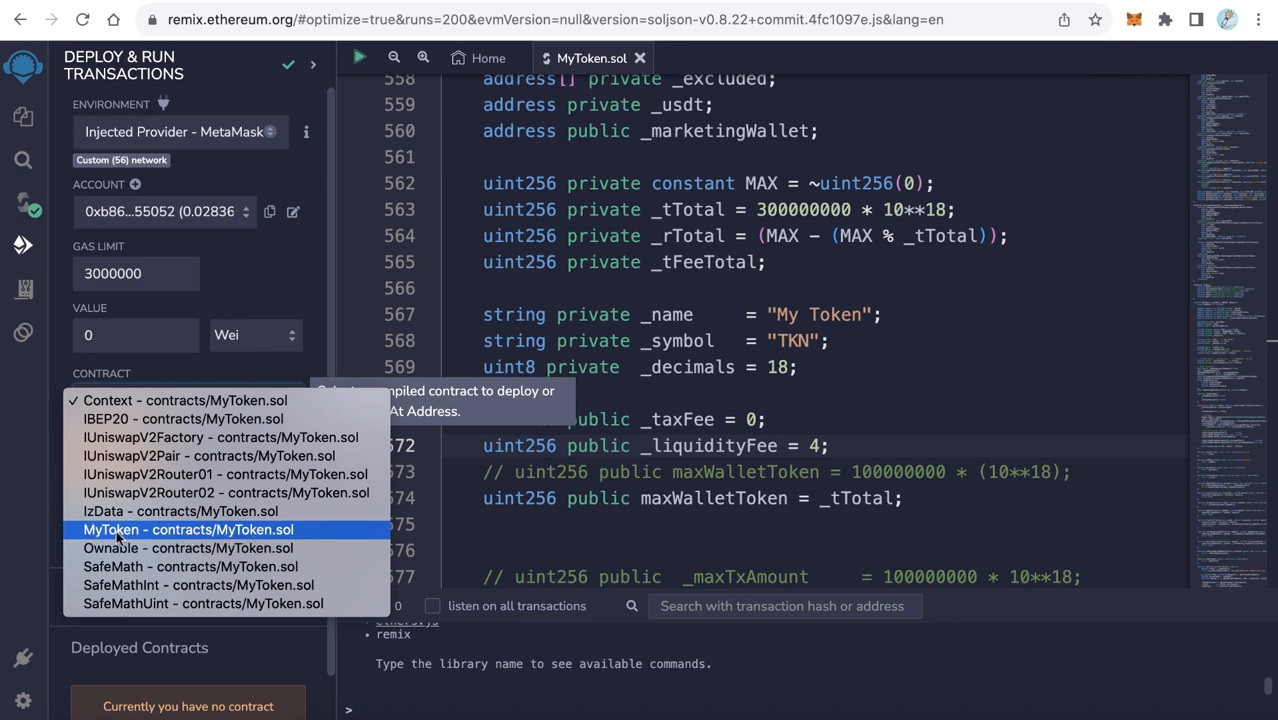
left_click(188, 529)
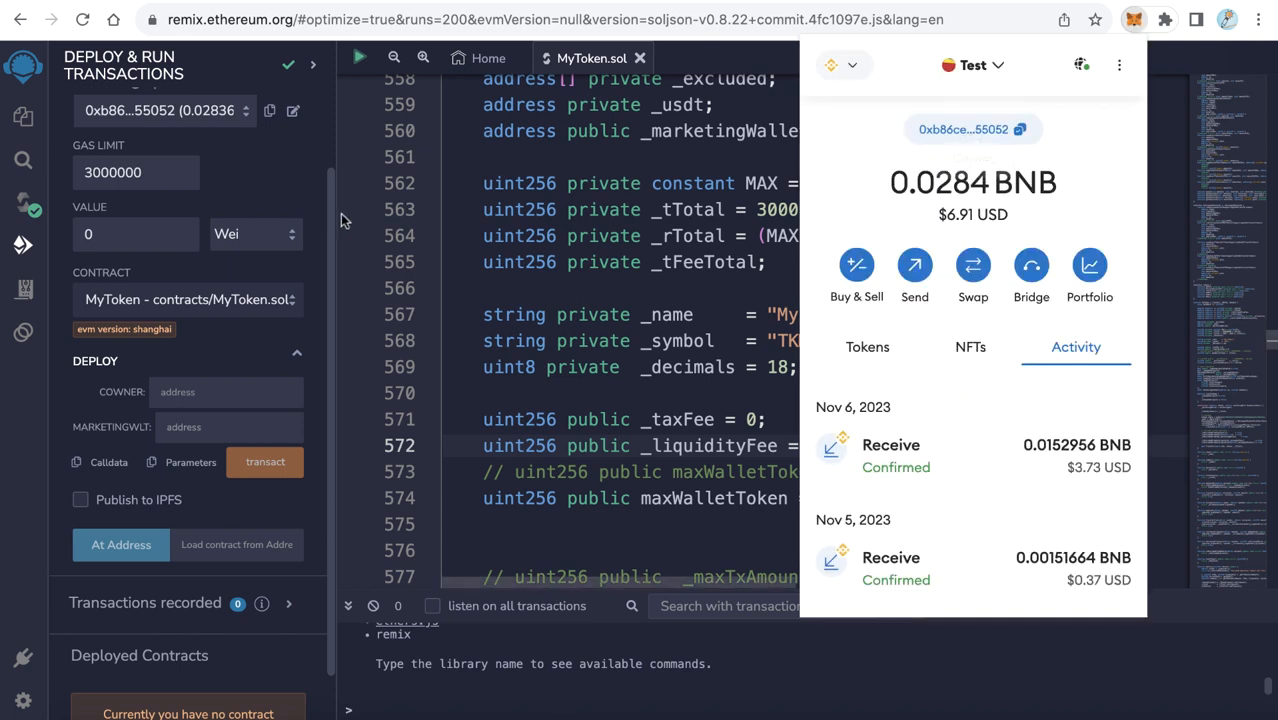
Fill COWNER and MARKETINGWLT with the wallet address and transact the MyToken deployment
left_click(207, 393)
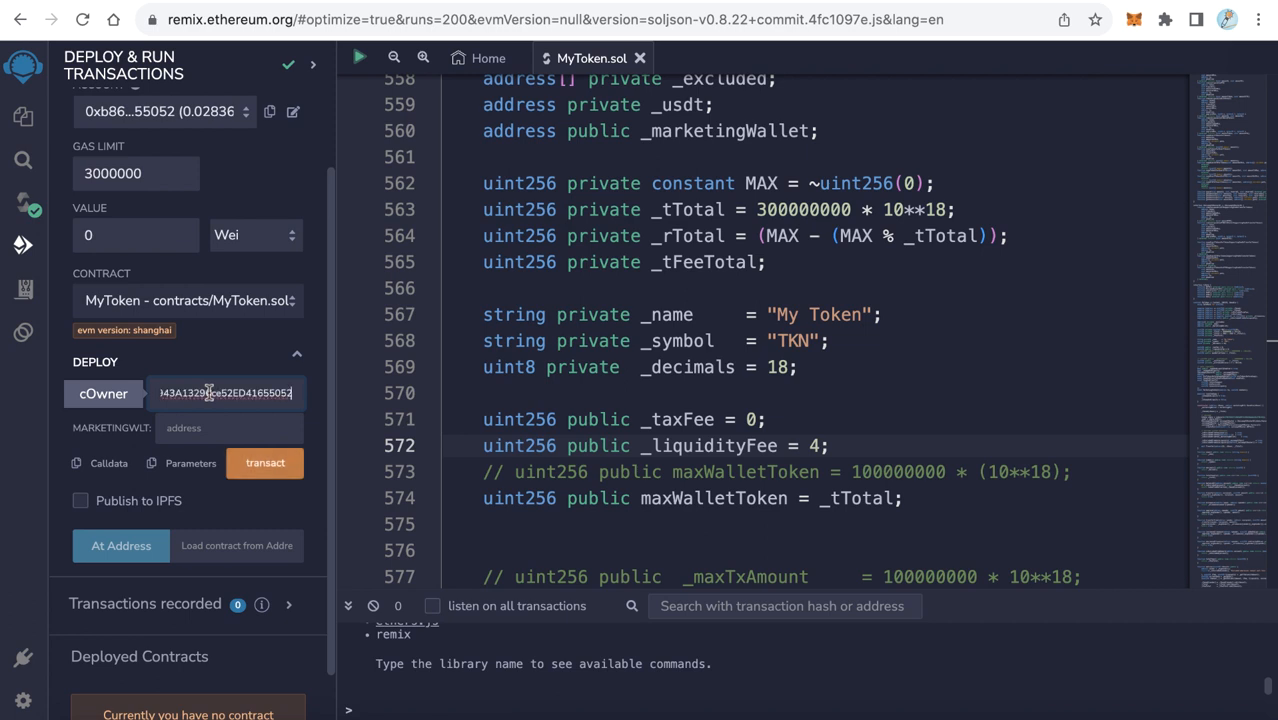
mouse_move(246, 393)
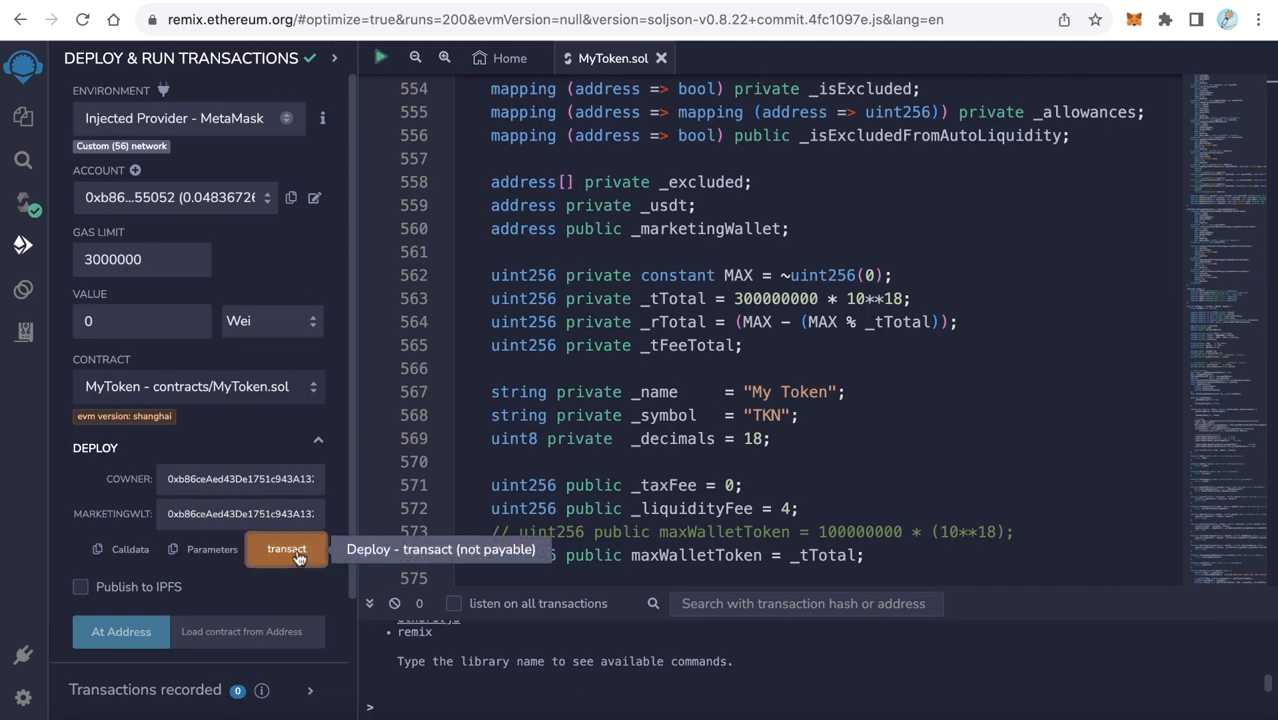
left_click(286, 549)
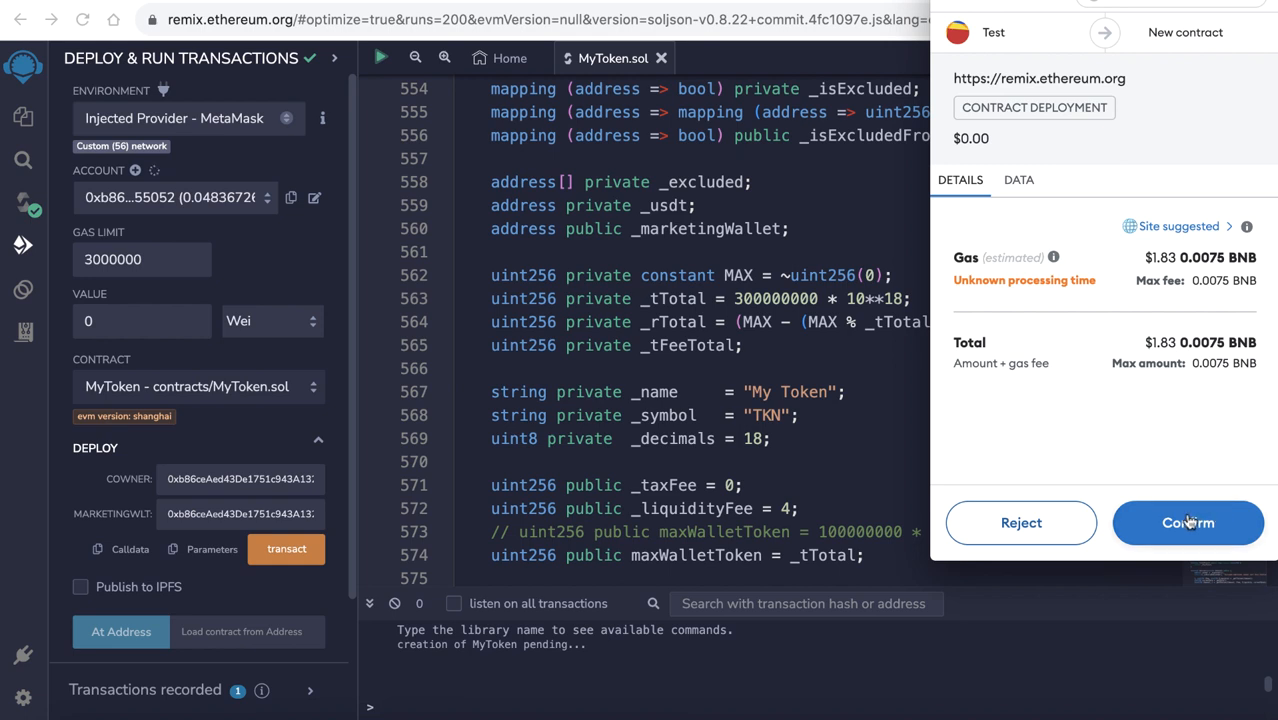